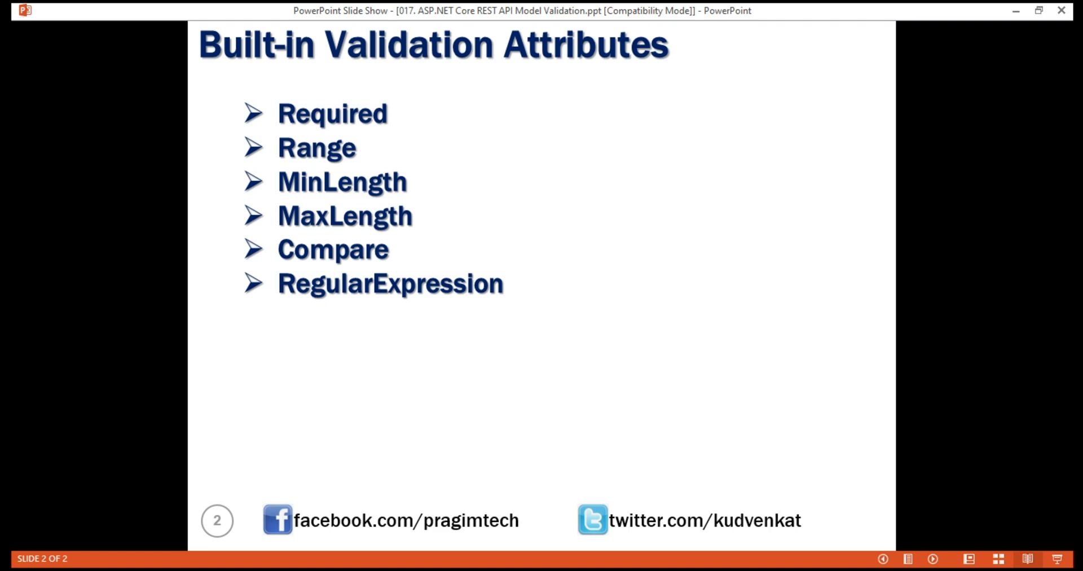
# Step: Leave the validation attributes slide show and return to Visual Studio
pyautogui.press('alt+tab')
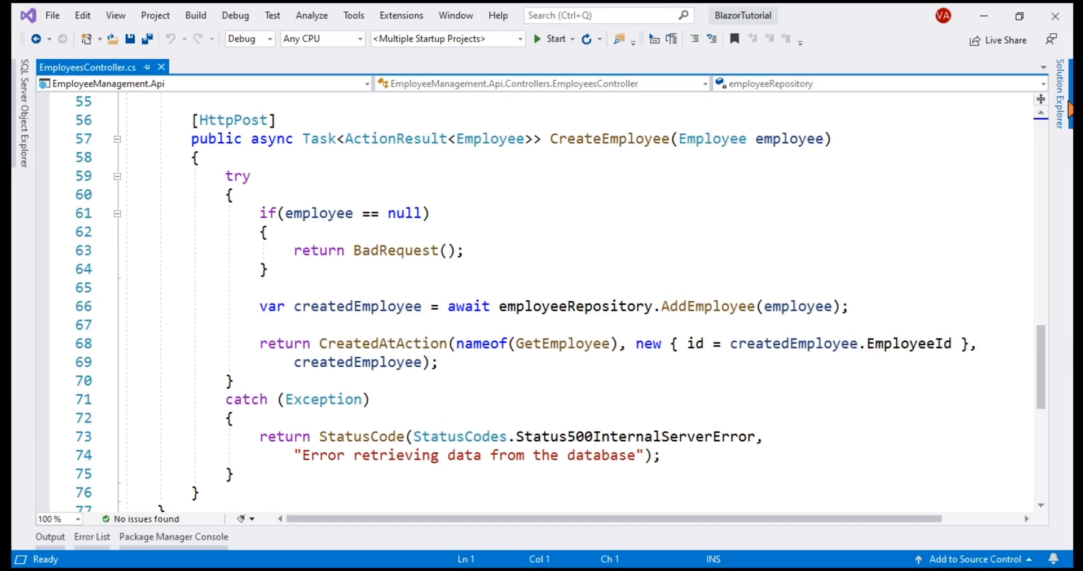
# Step: Expand the Solution Explorer panel to list the Api, Models and Web projects
pyautogui.click(1059, 107)
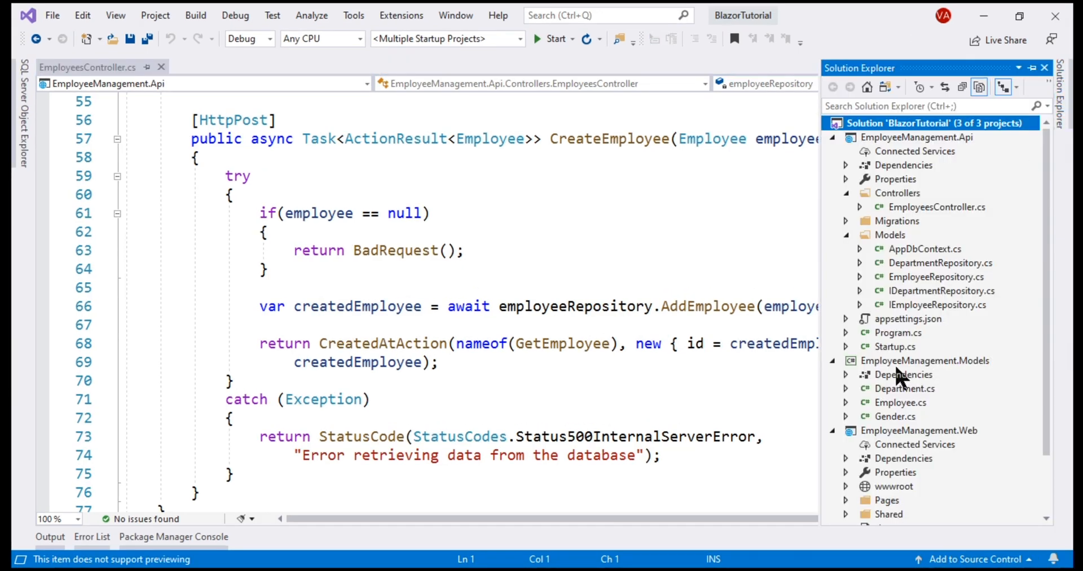
pyautogui.moveTo(962, 369)
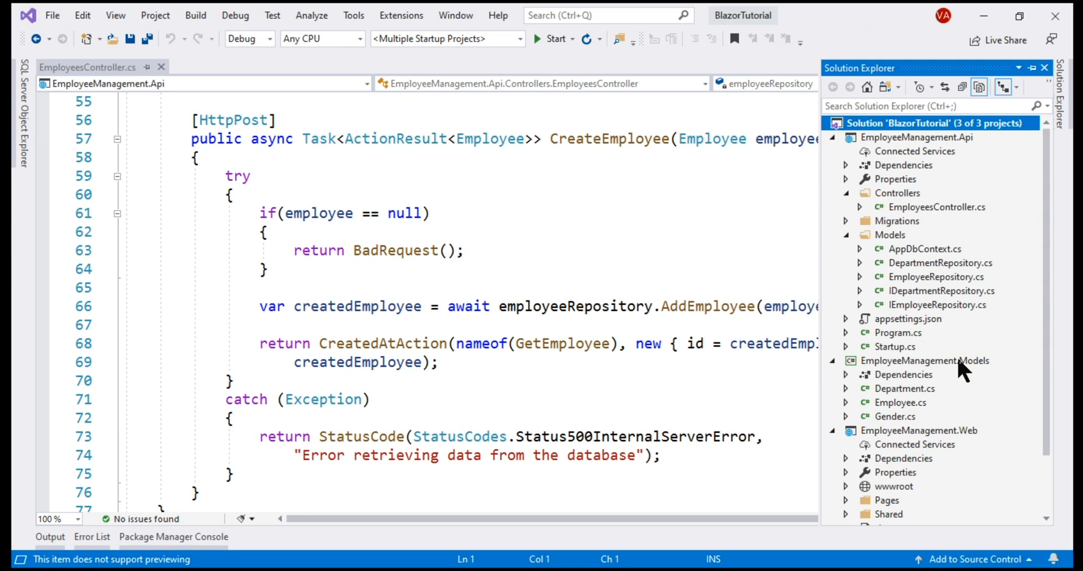
pyautogui.moveTo(947, 369)
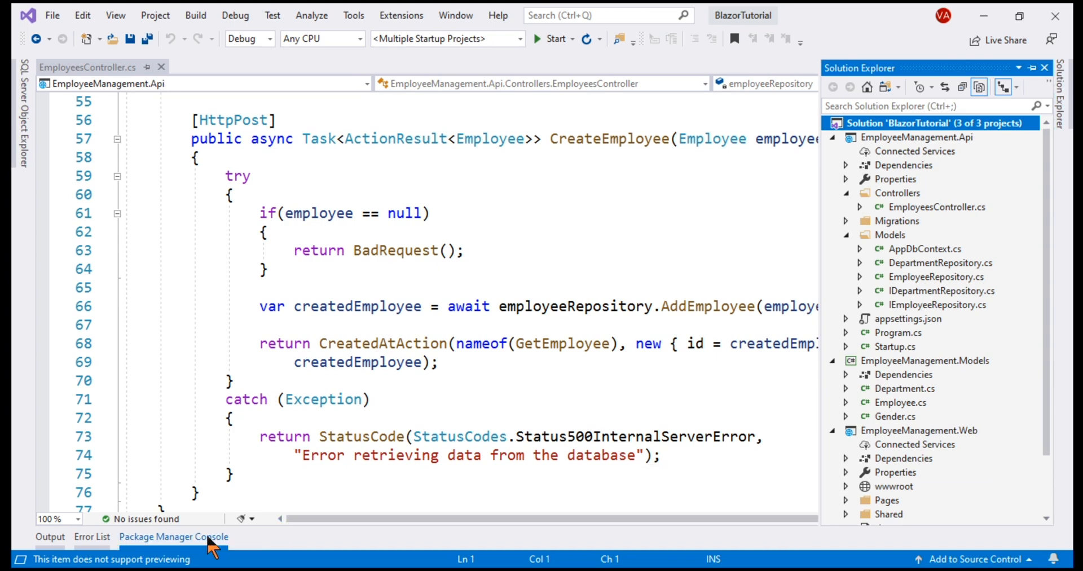
# Step: Install System.ComponentModel.Annotations into EmployeeManagement.Models from the Package Manager Console
pyautogui.click(173, 537)
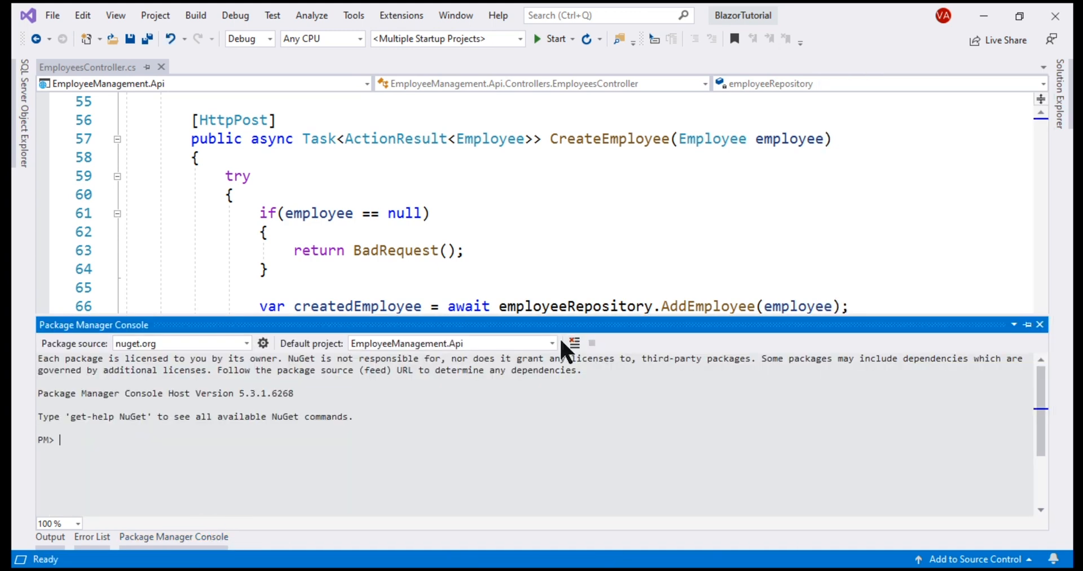
pyautogui.click(551, 343)
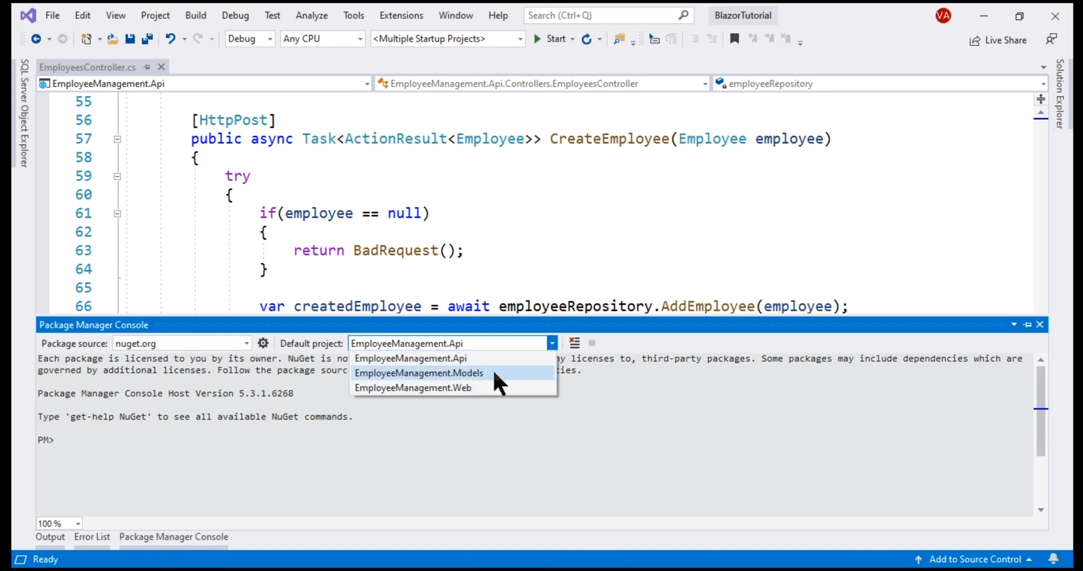
pyautogui.click(420, 373)
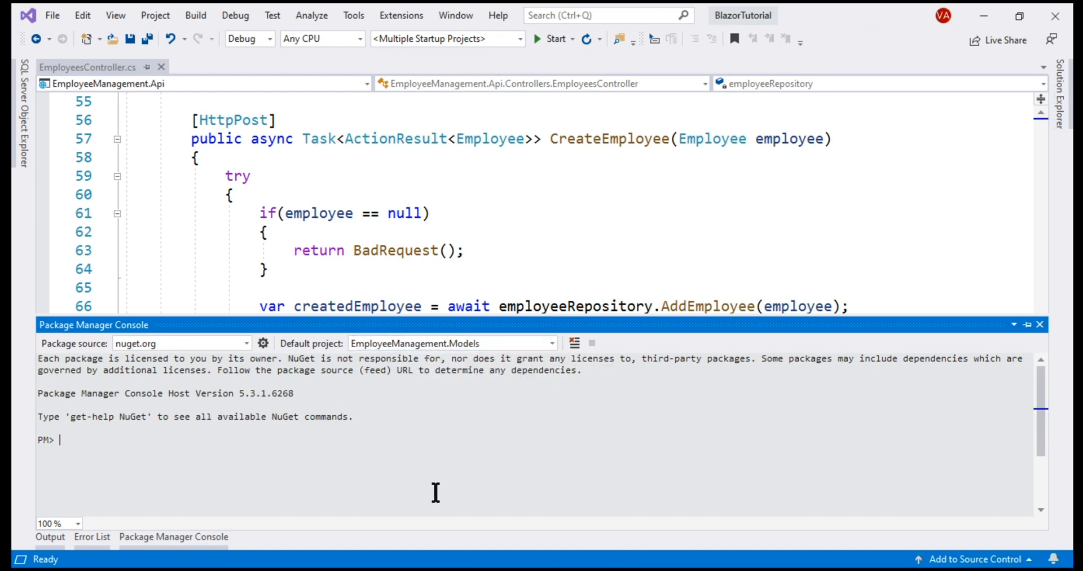
pyautogui.write('Install-Package System.ComponentModel.Annotations')
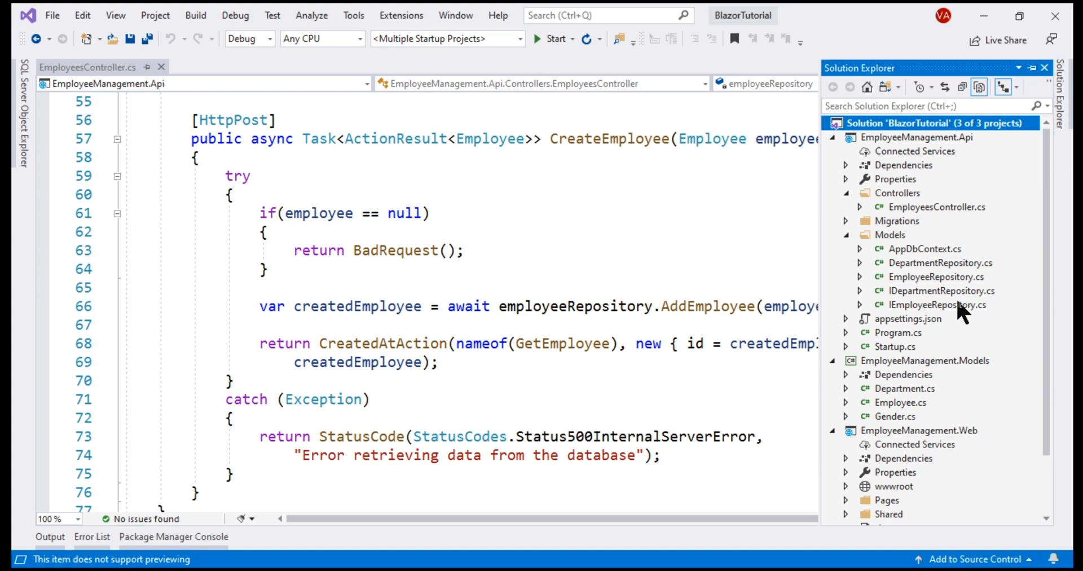
pyautogui.moveTo(931, 404)
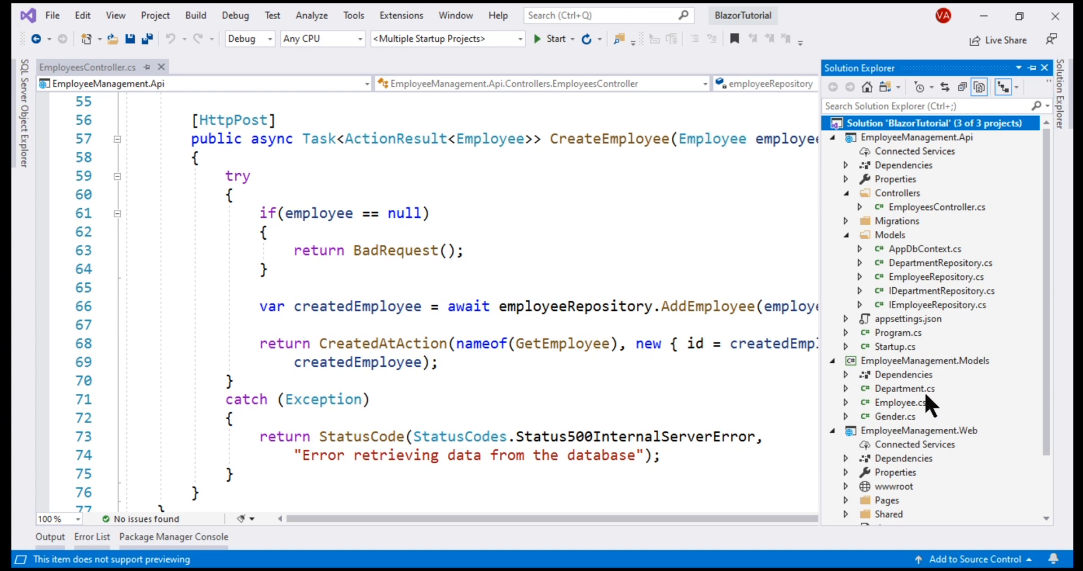
# Step: Open Employee.cs, add a [Required] attribute, and import the DataAnnotations namespace
pyautogui.click(901, 403)
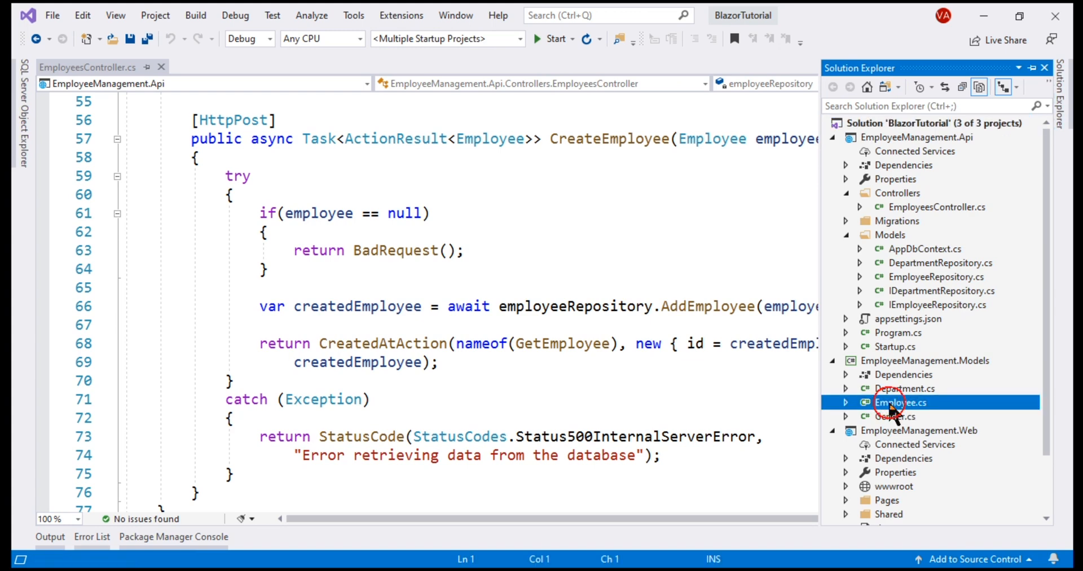
pyautogui.doubleClick(900, 402)
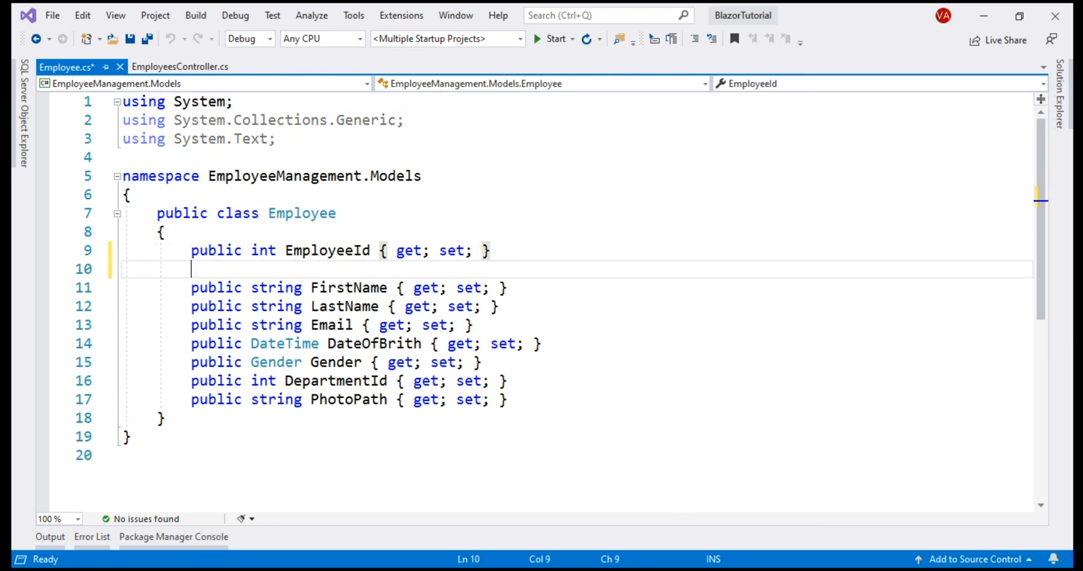
pyautogui.write('[]')
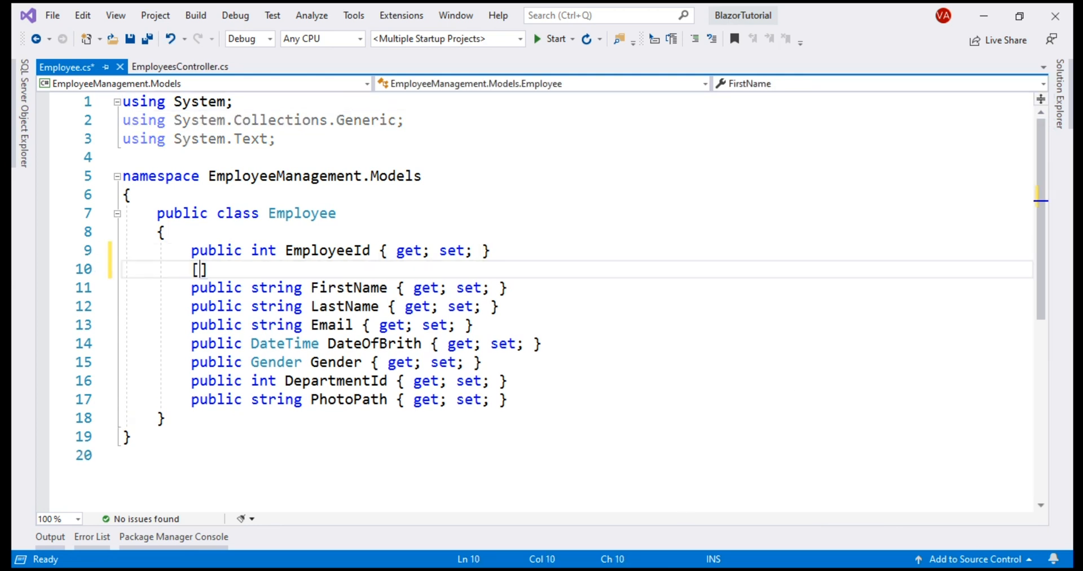
pyautogui.write('Requir')
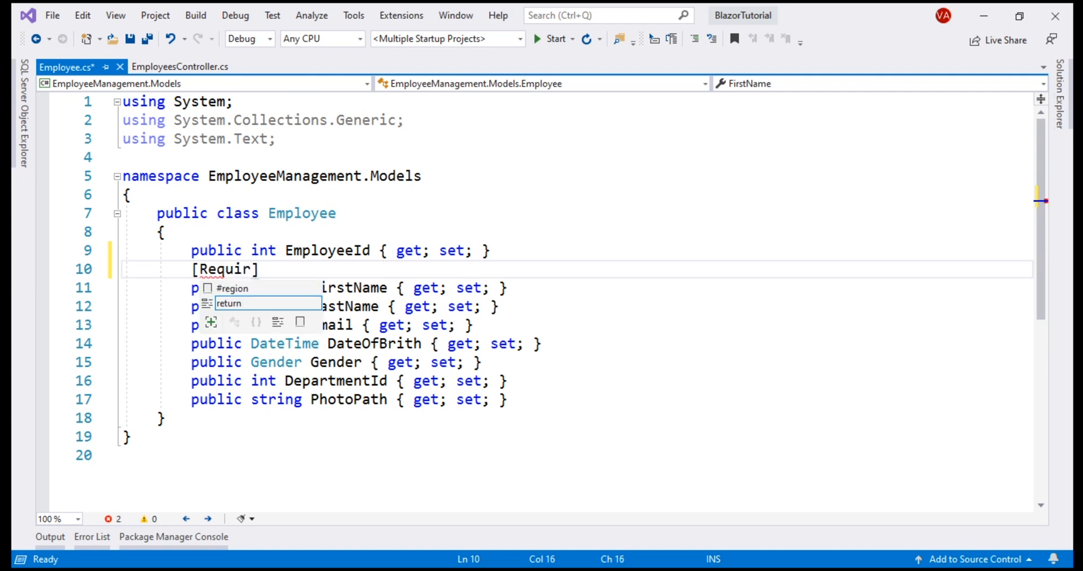
pyautogui.write('ed')
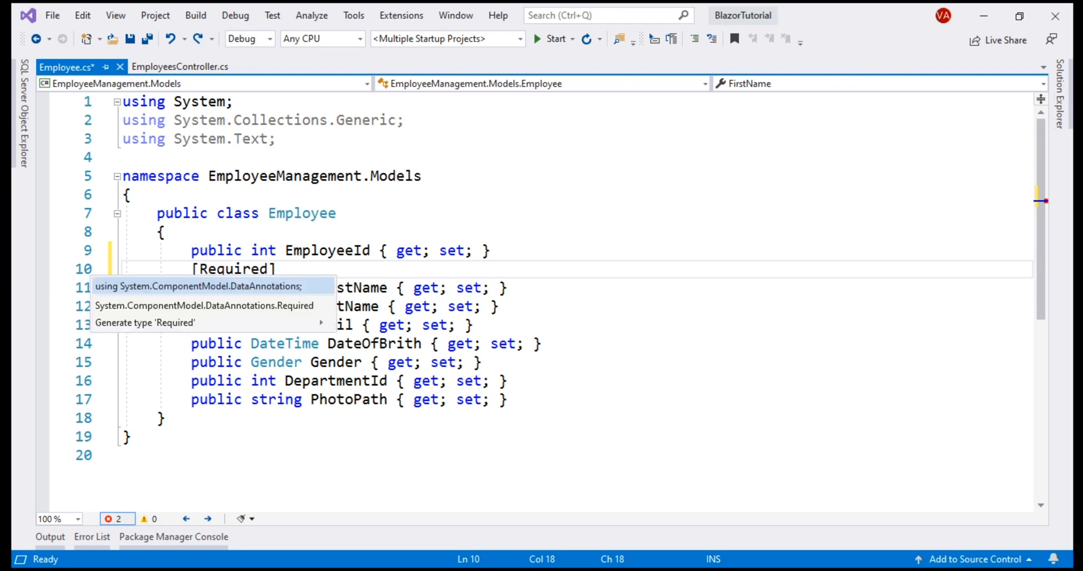
pyautogui.click(199, 285)
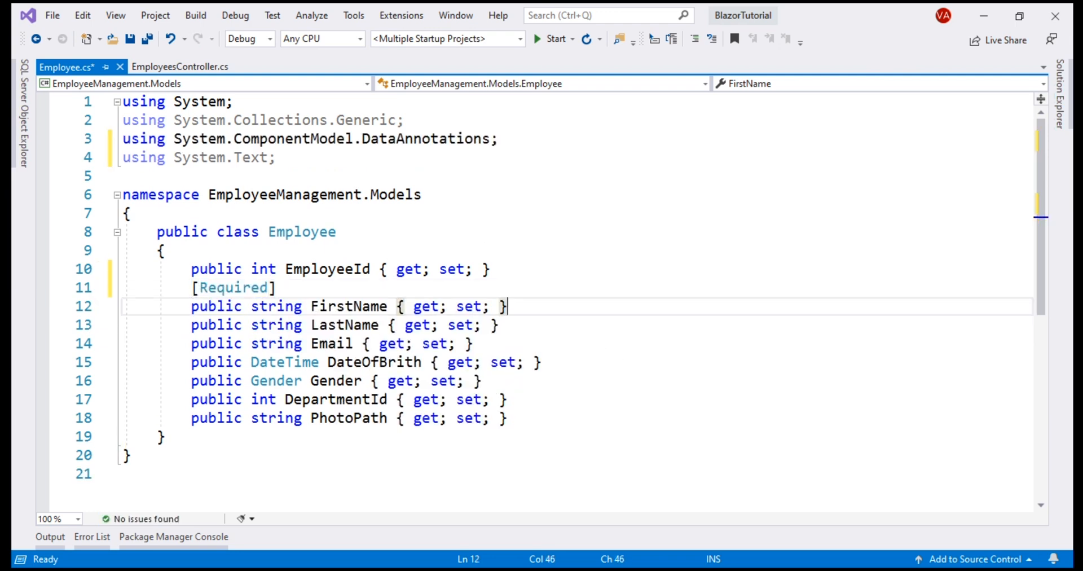
# Step: Add another [Required] attribute and [MinLength(2)] above FirstName
pyautogui.write('[Required]')
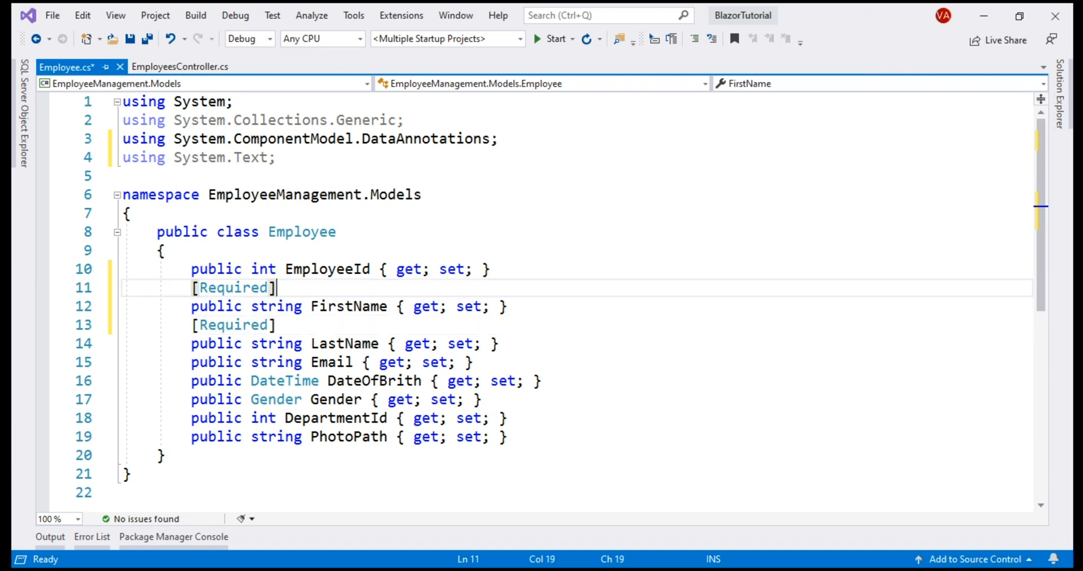
pyautogui.press('Enter')
pyautogui.write('[')
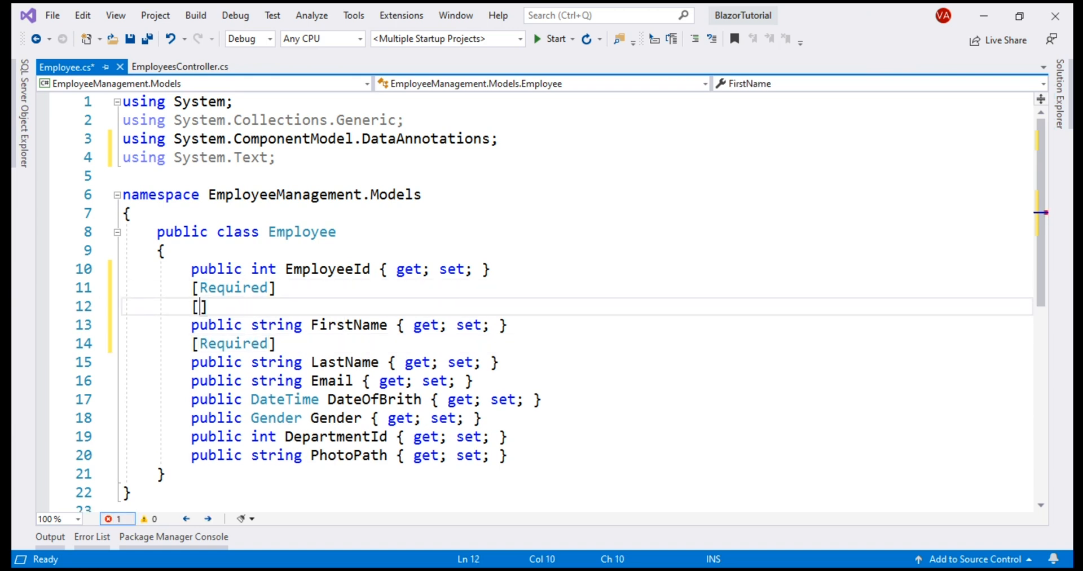
pyautogui.write('MinLength(')
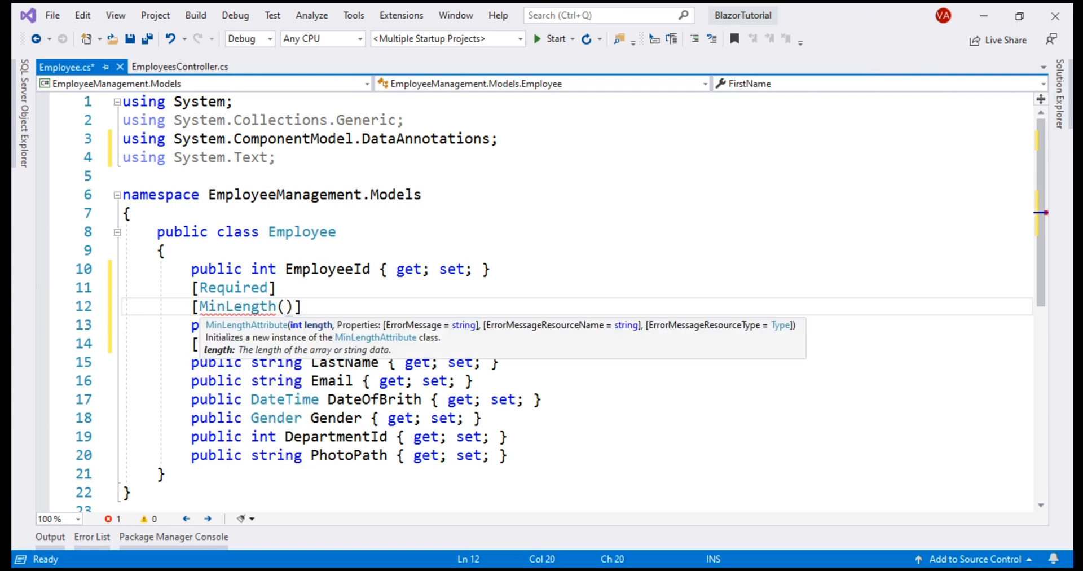
pyautogui.write('2')
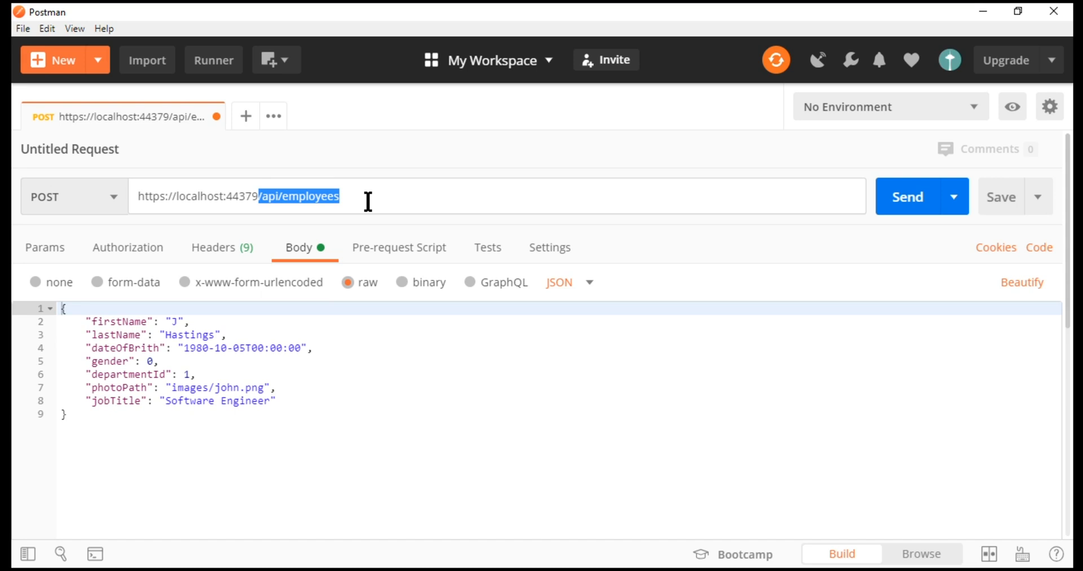
pyautogui.moveTo(123, 322)
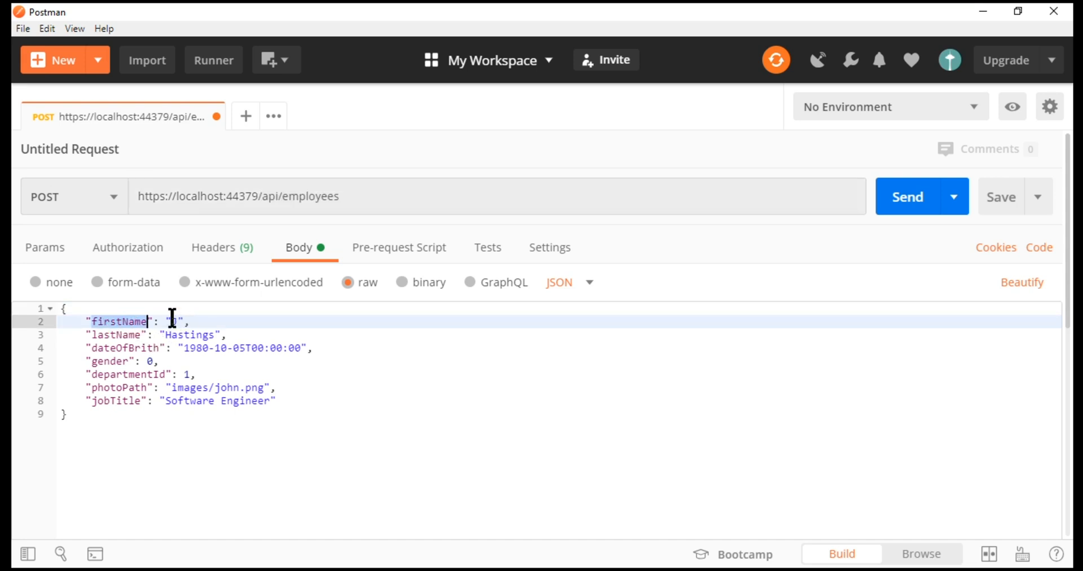
# Step: Set firstName to "J" and delete the lastName line in the JSON body
pyautogui.write('J')
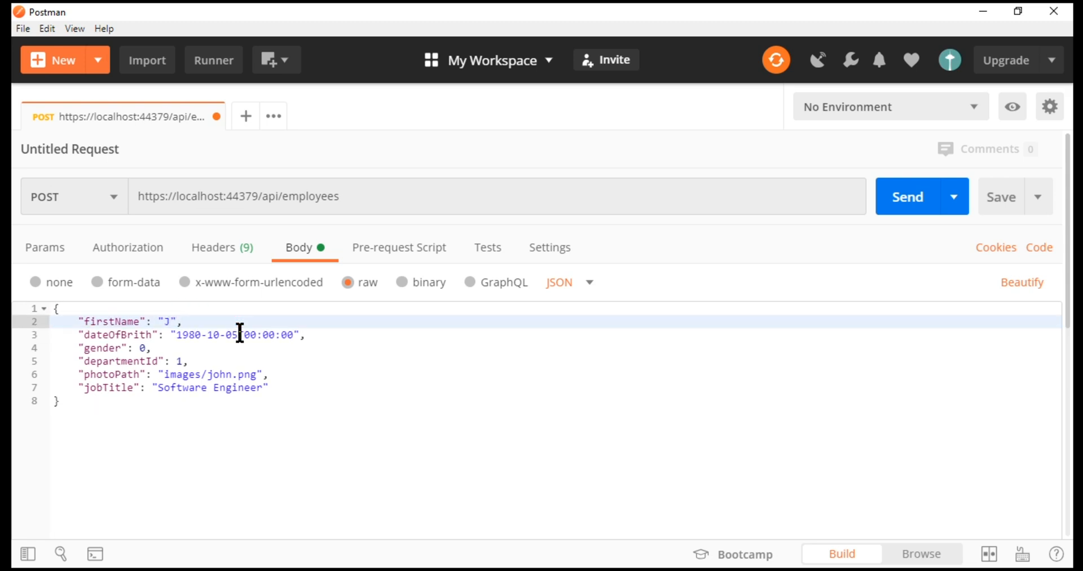
pyautogui.click(921, 197)
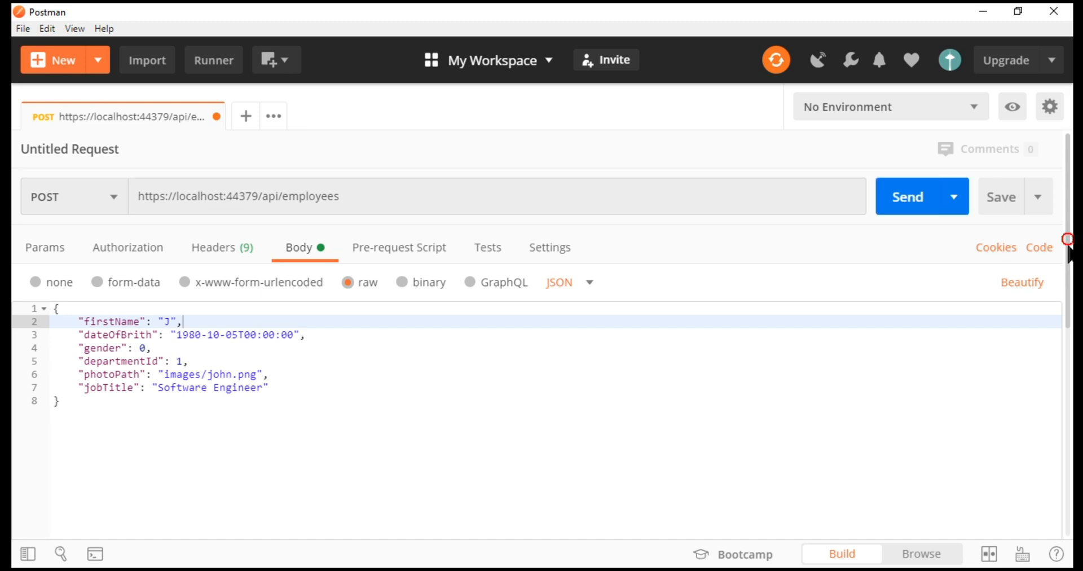
# Step: Send the POST request and highlight the FirstName minimum-length error in the response
pyautogui.click(908, 197)
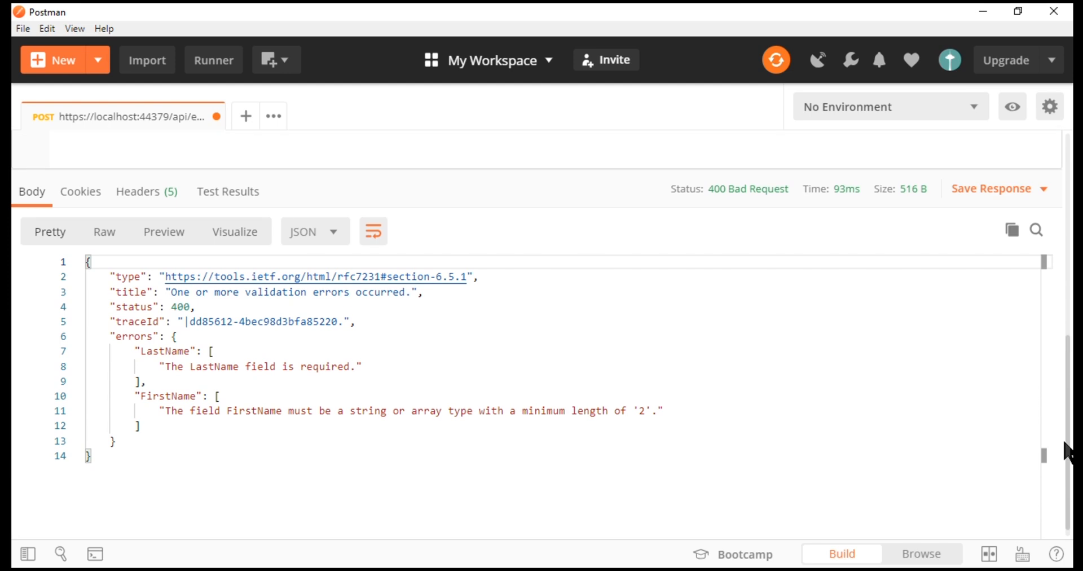
pyautogui.moveTo(748, 188)
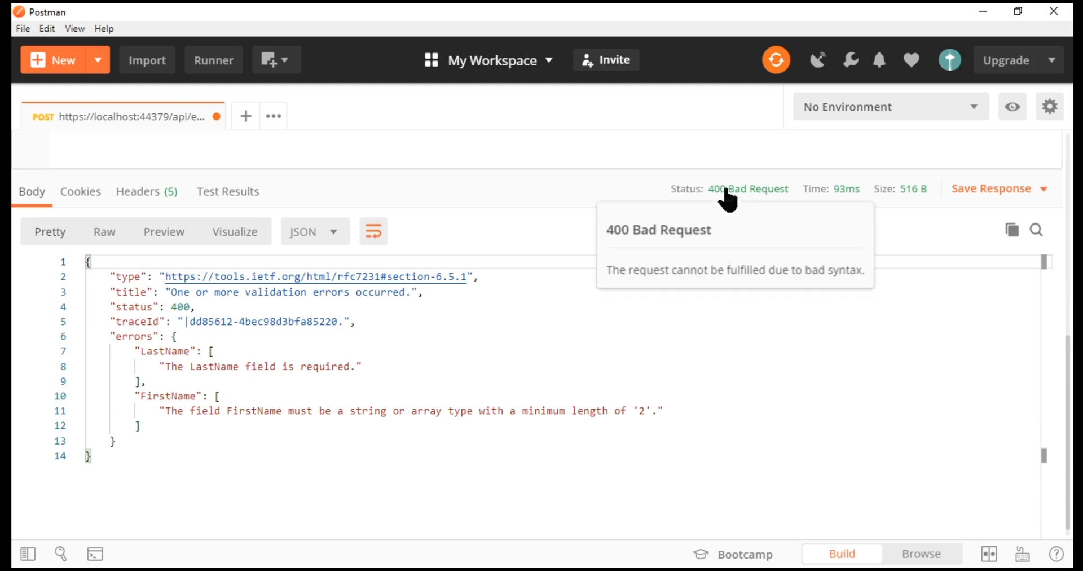
pyautogui.moveTo(177, 396)
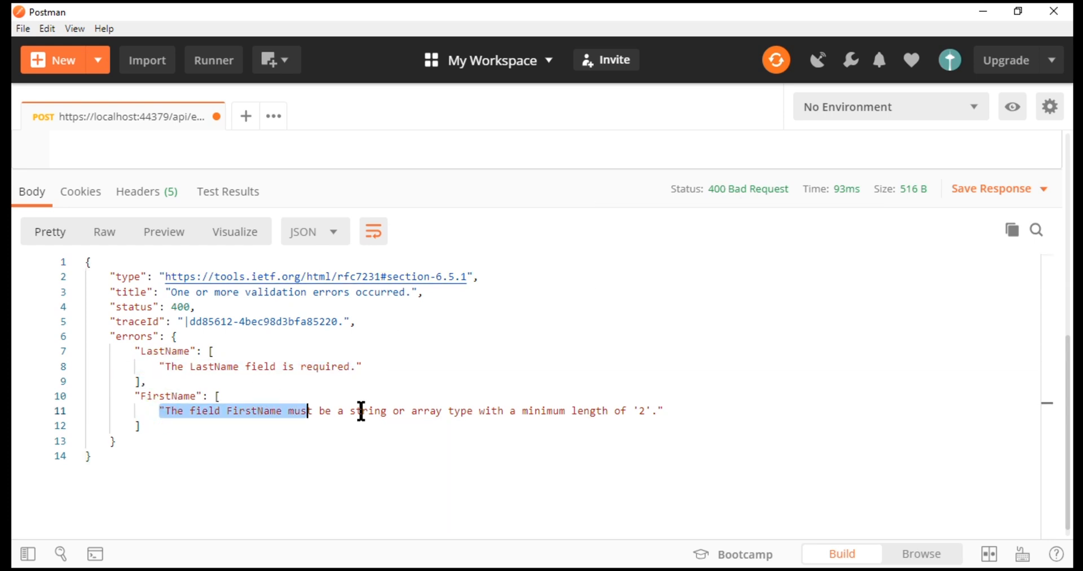
pyautogui.moveTo(359, 411); pyautogui.dragTo(639, 412)
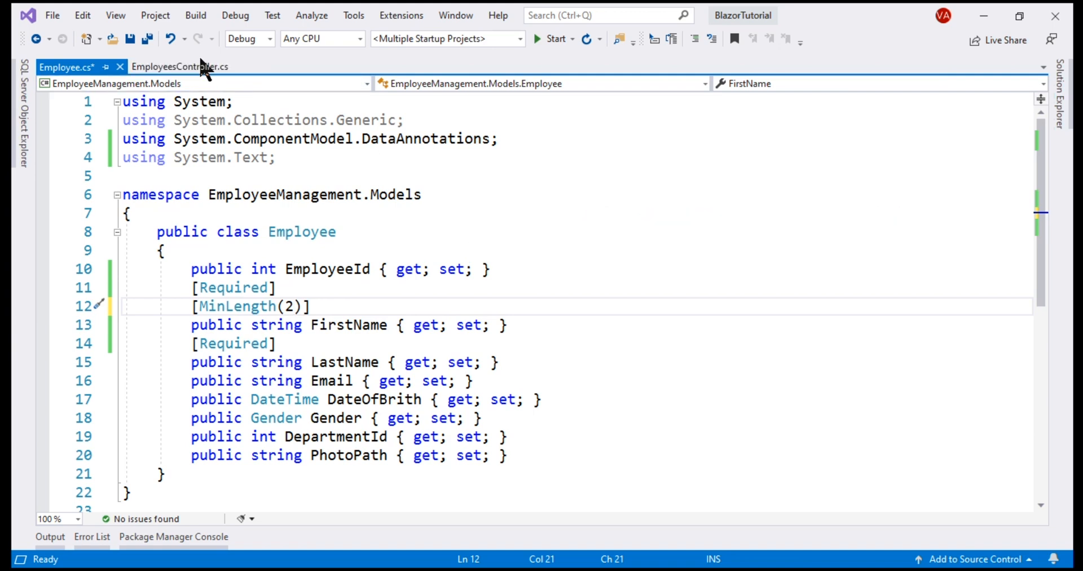
# Step: Show EmployeesController.cs and select its ApiController attribute
pyautogui.click(179, 66)
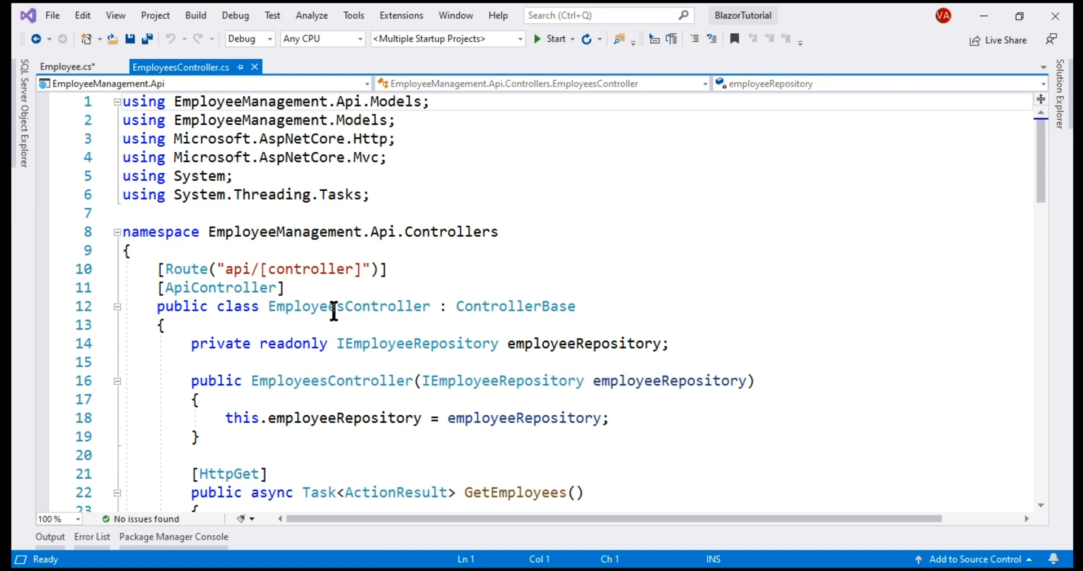
pyautogui.doubleClick(219, 288)
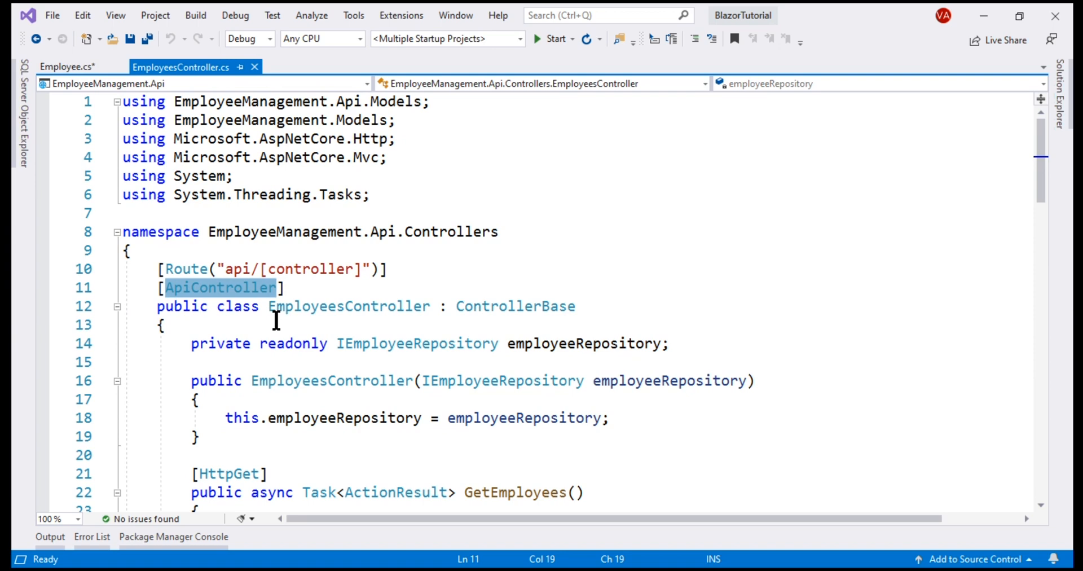
pyautogui.moveTo(557, 563)
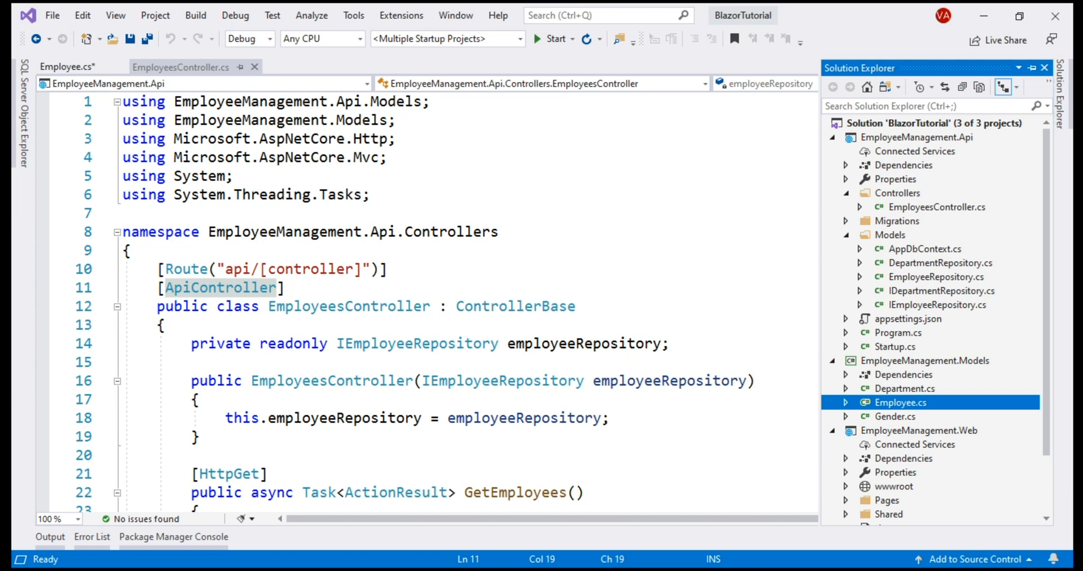
pyautogui.moveTo(895, 311)
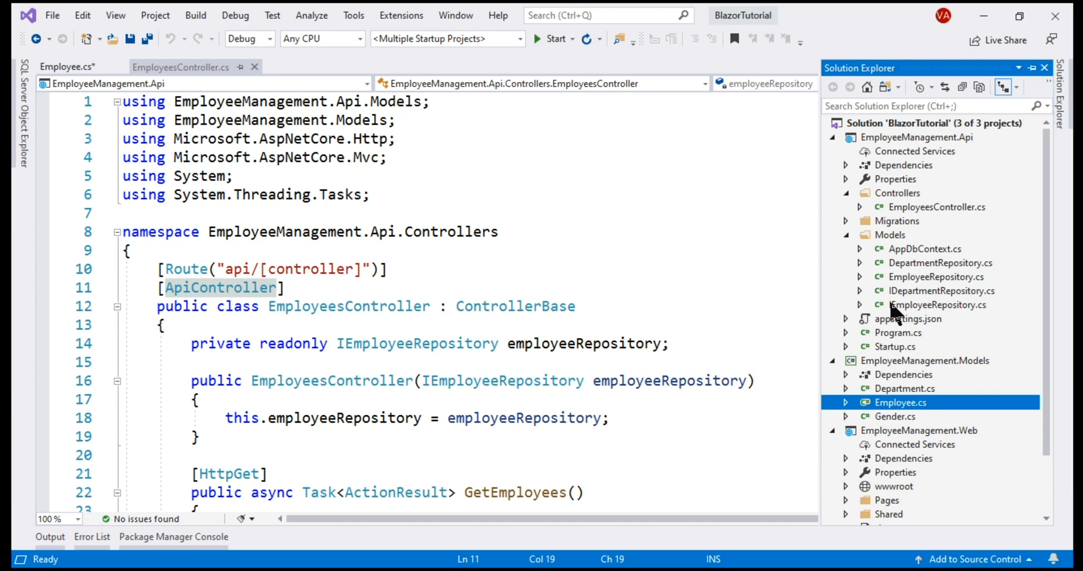
# Step: Declare GetEmployeeByEmail(string email) in IEmployeeRepository, then scroll through EmployeeRepository
pyautogui.click(938, 304)
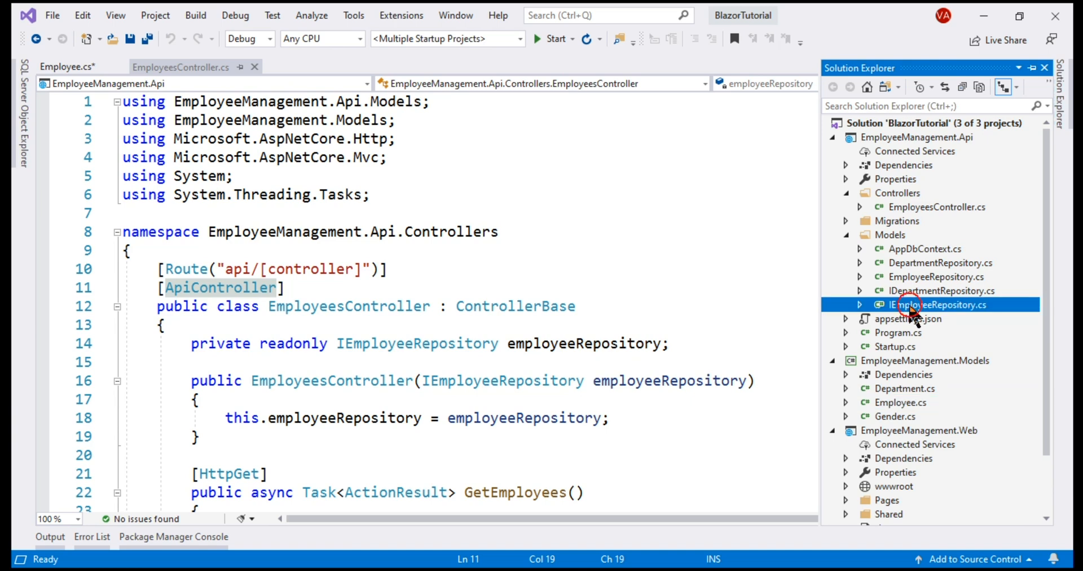
pyautogui.doubleClick(933, 304)
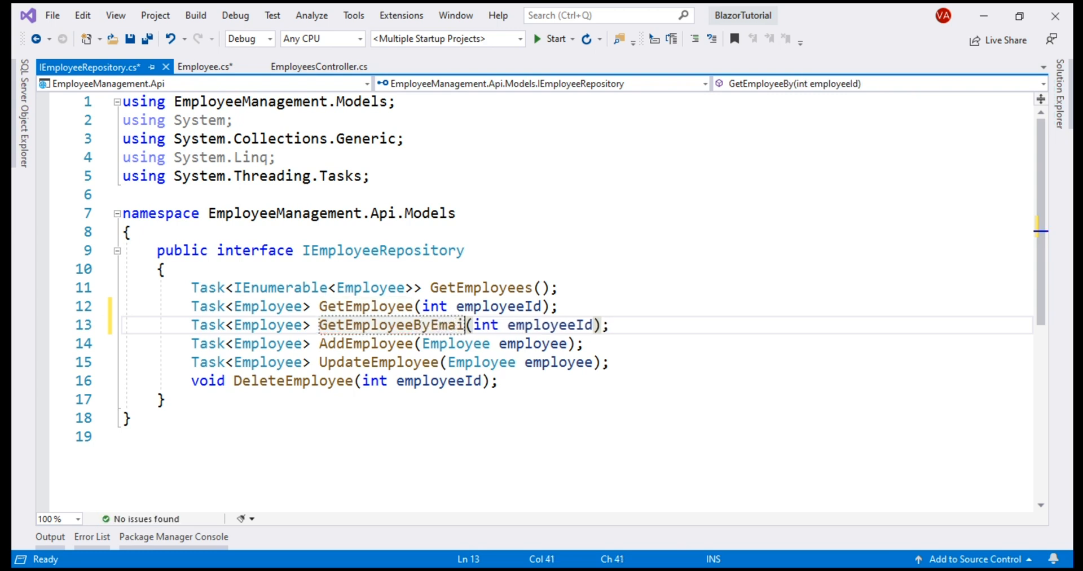
pyautogui.write('l')
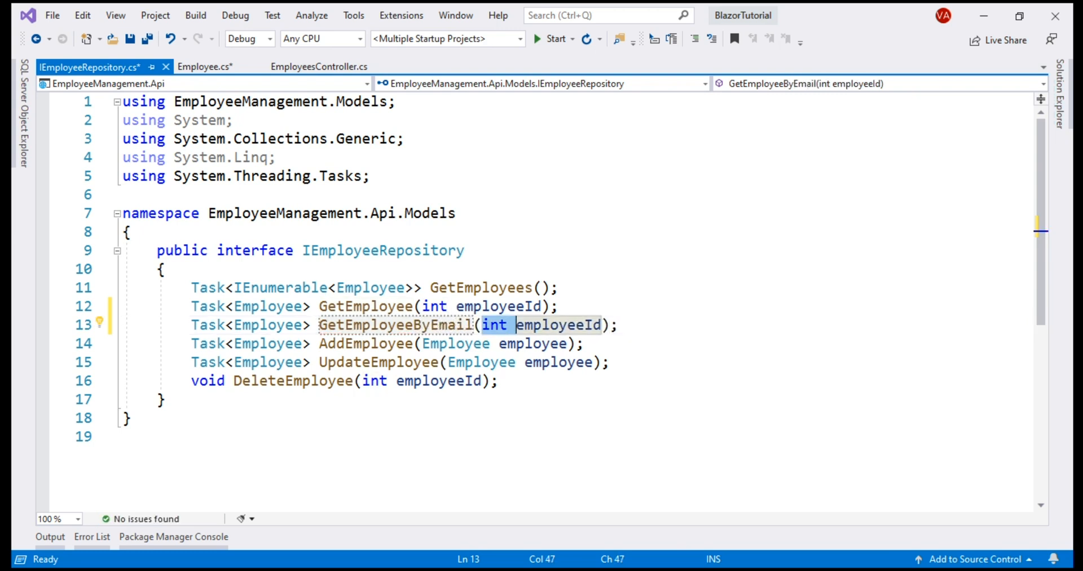
pyautogui.write('string')
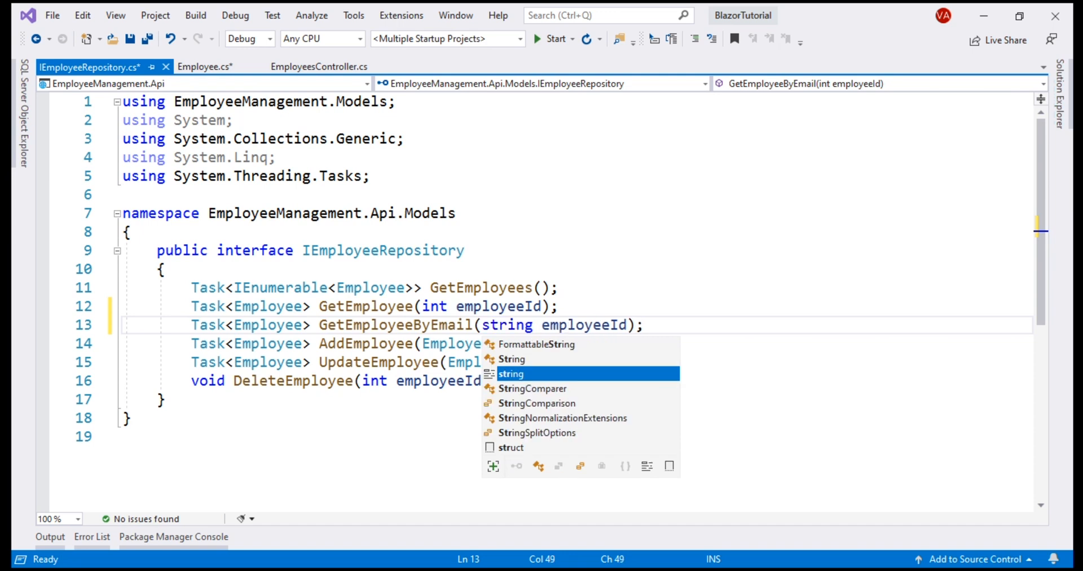
pyautogui.write('e')
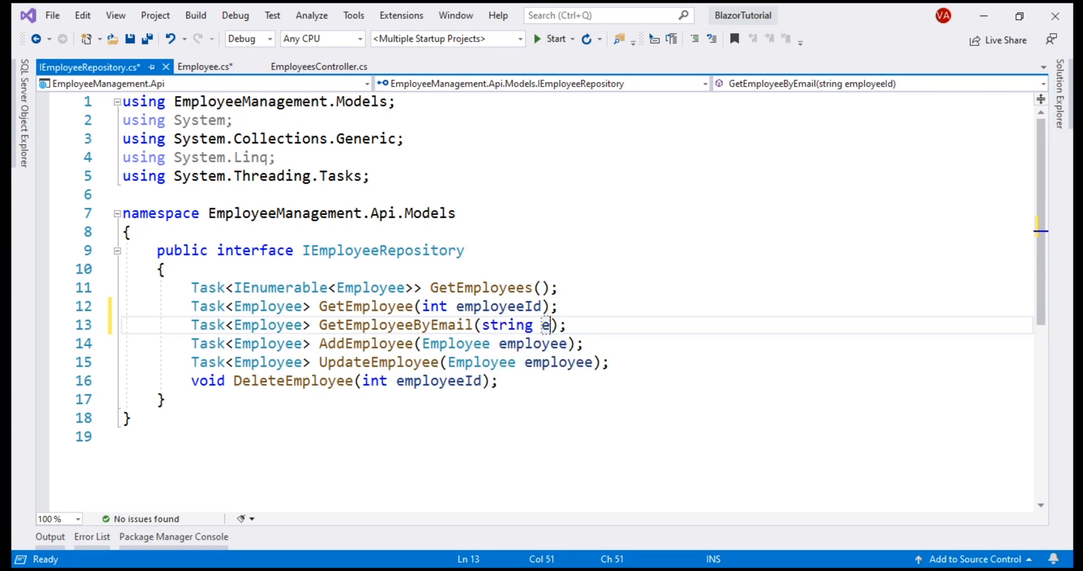
pyautogui.write('mail')
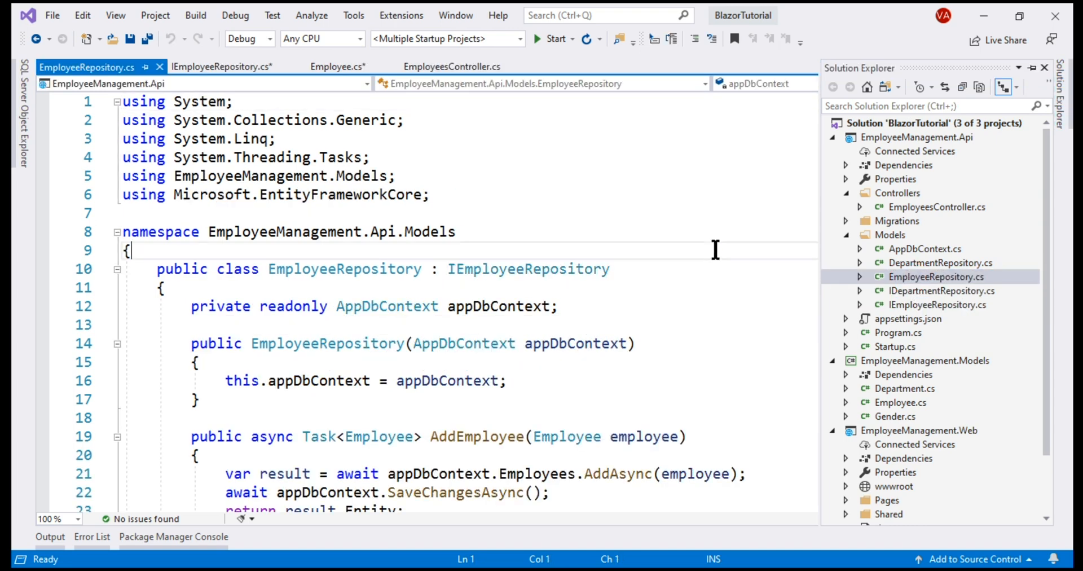
pyautogui.scroll(-3)
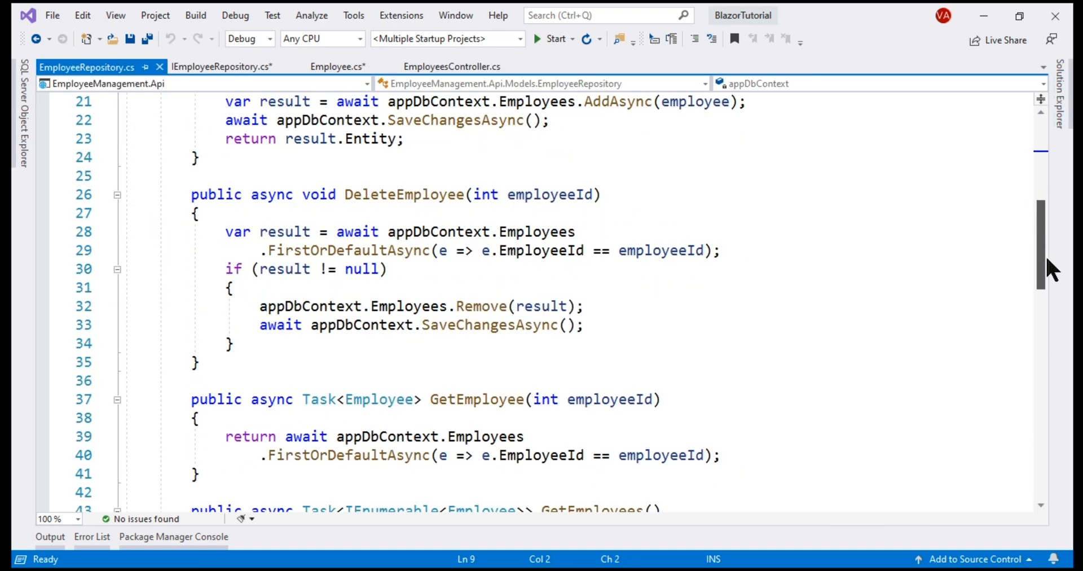
pyautogui.scroll(-3)
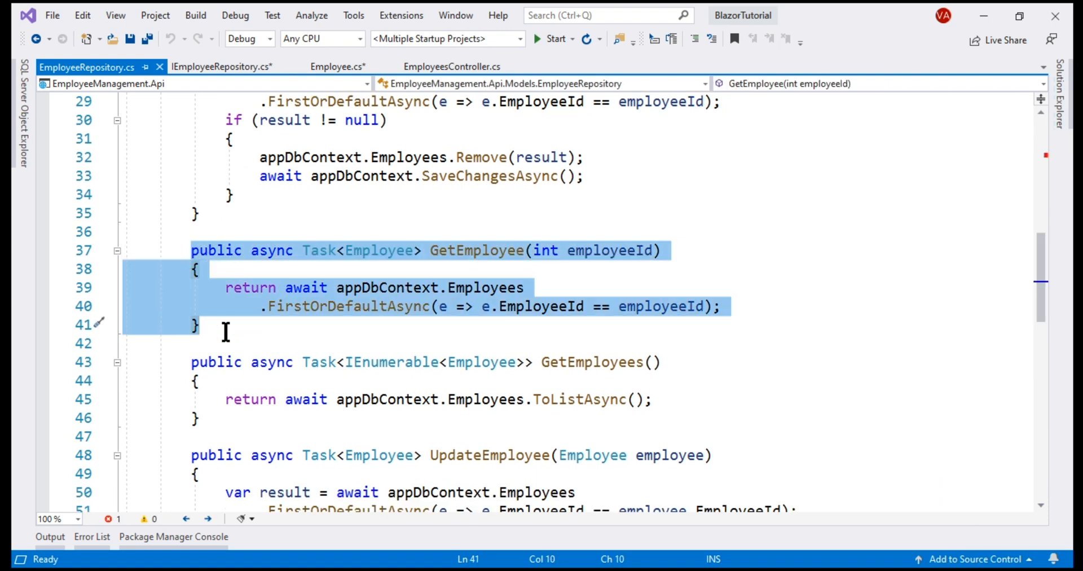
# Step: Turn a pasted GetEmployee copy into GetEmployeeByEmail, comparing e.Email with email
pyautogui.press('Ctrl+v')
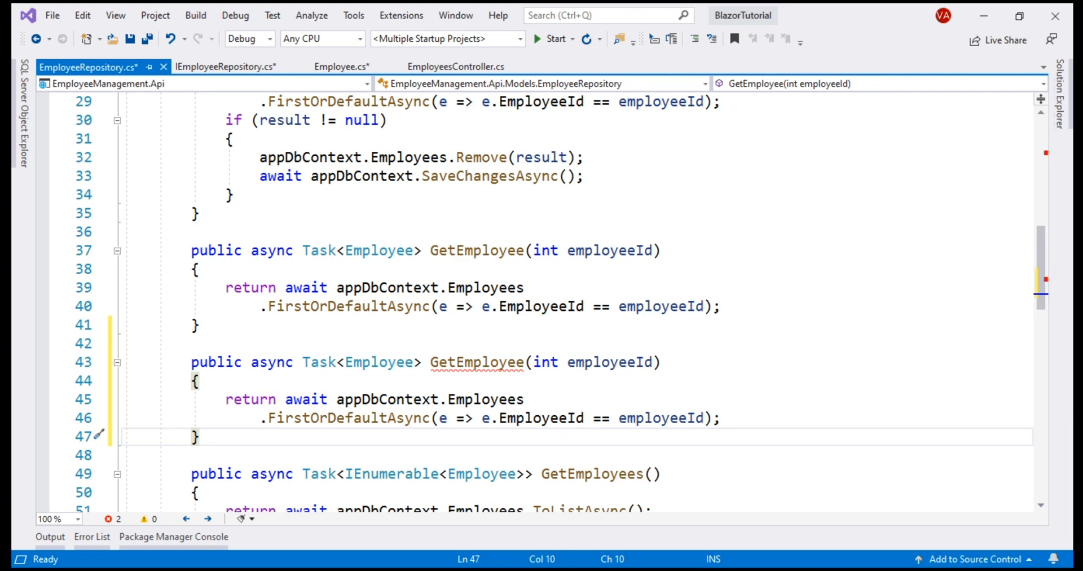
pyautogui.moveTo(231, 67)
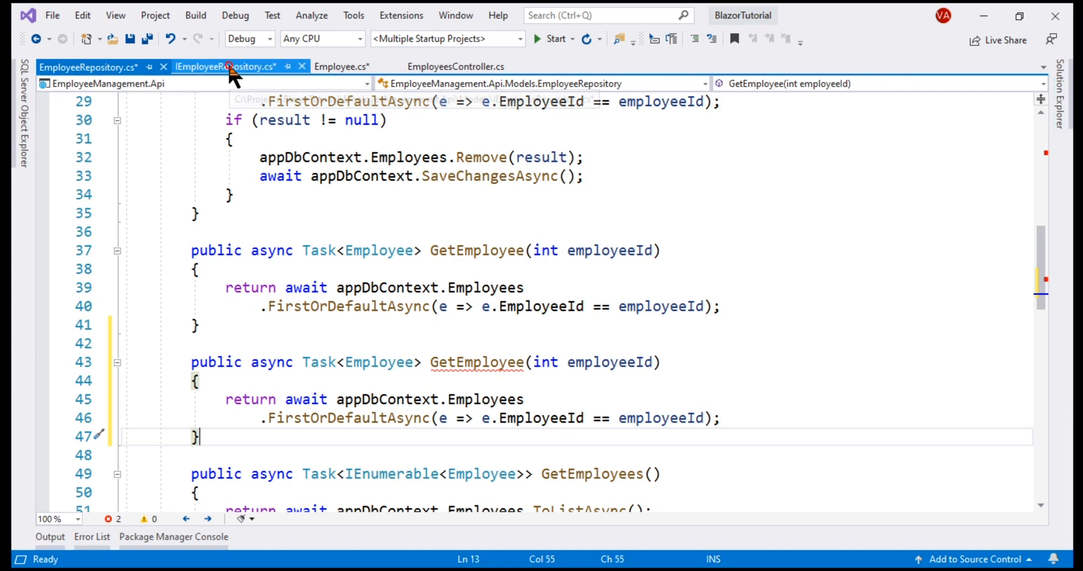
pyautogui.click(228, 67)
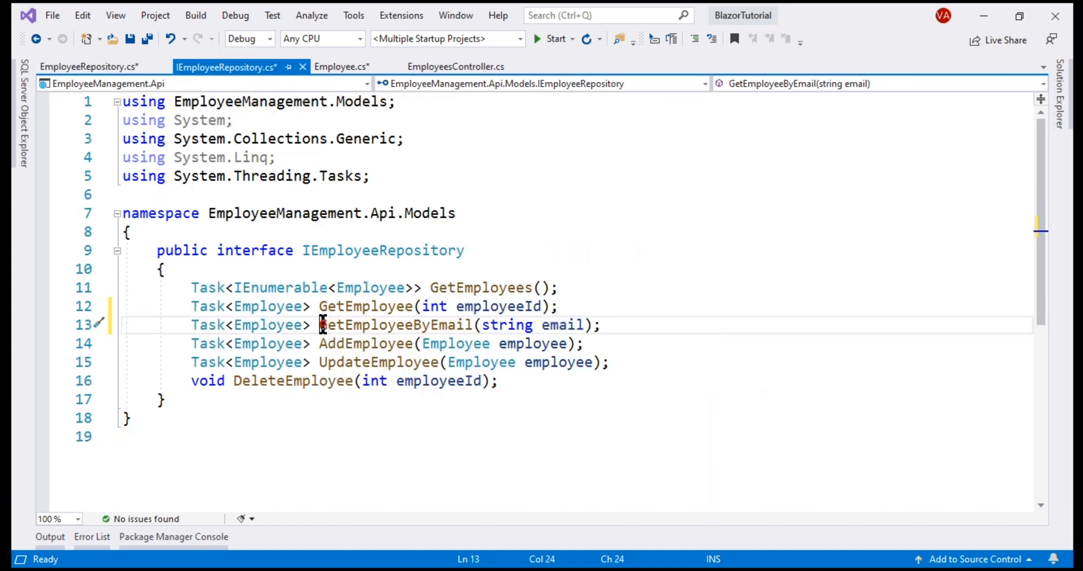
pyautogui.moveTo(319, 325); pyautogui.dragTo(593, 325)
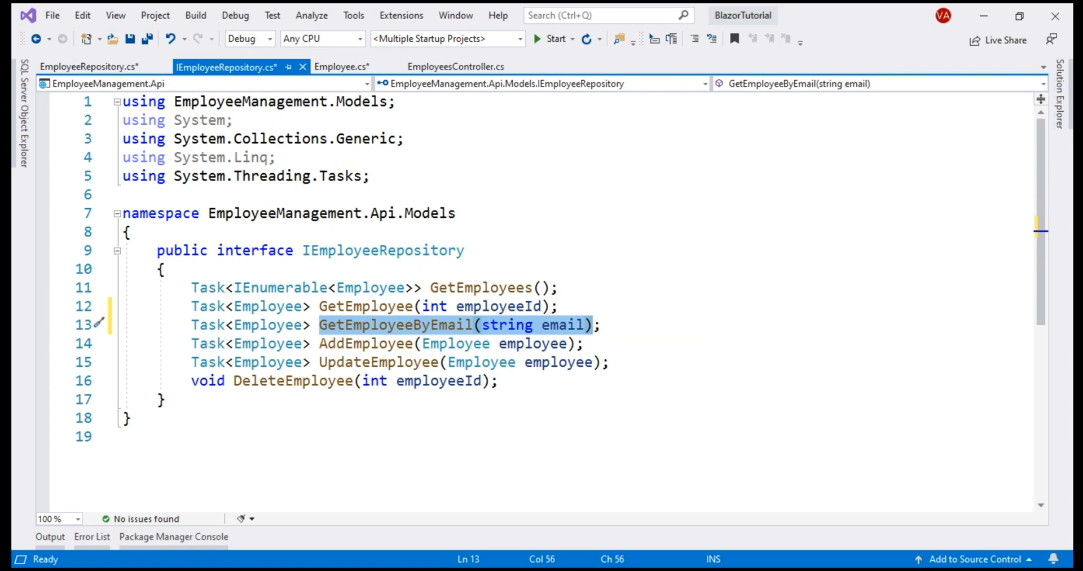
pyautogui.click(88, 67)
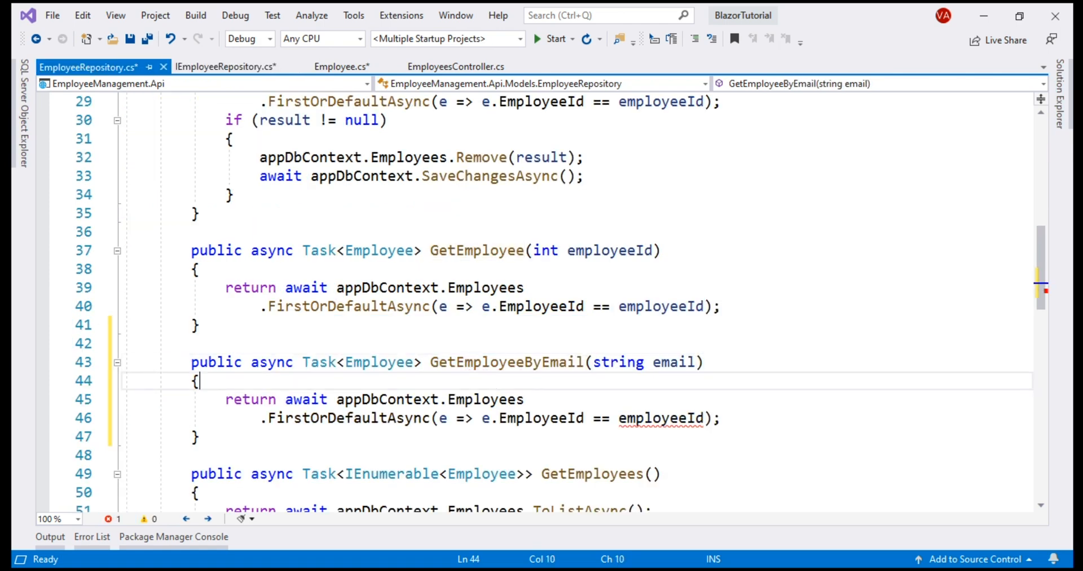
pyautogui.click(496, 418)
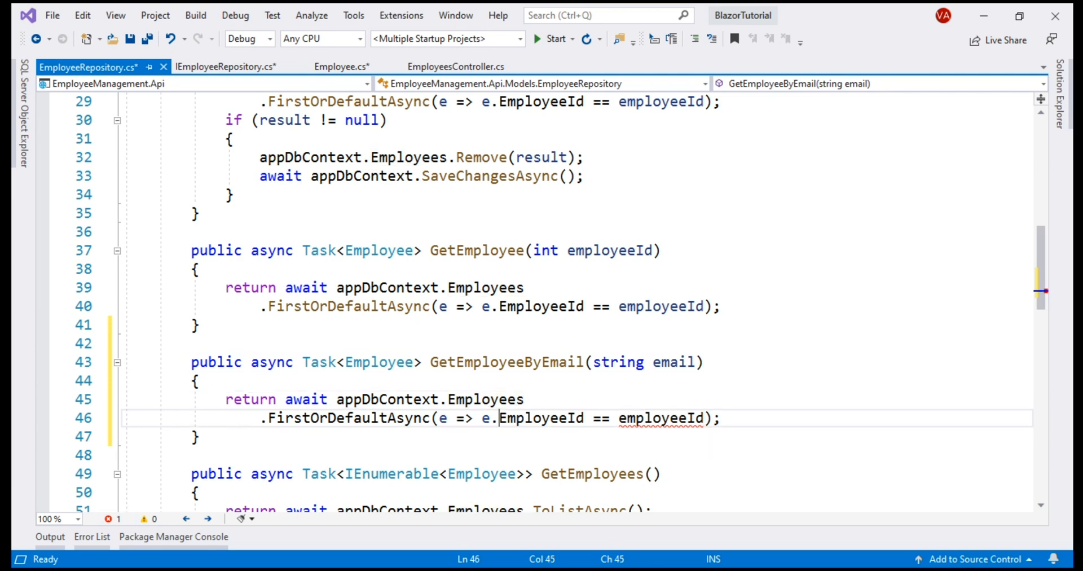
pyautogui.write('e')
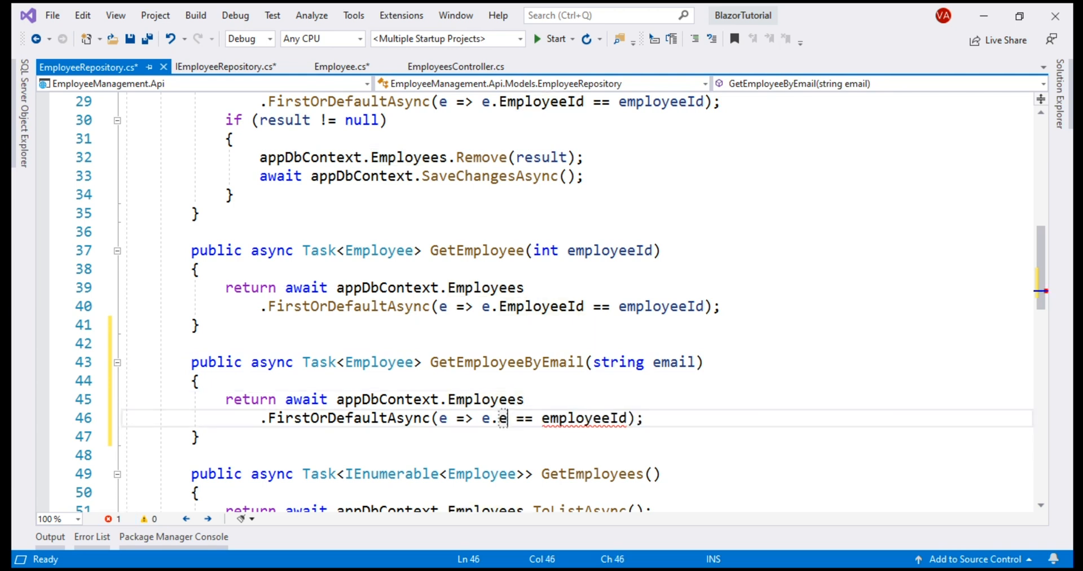
pyautogui.write('mail')
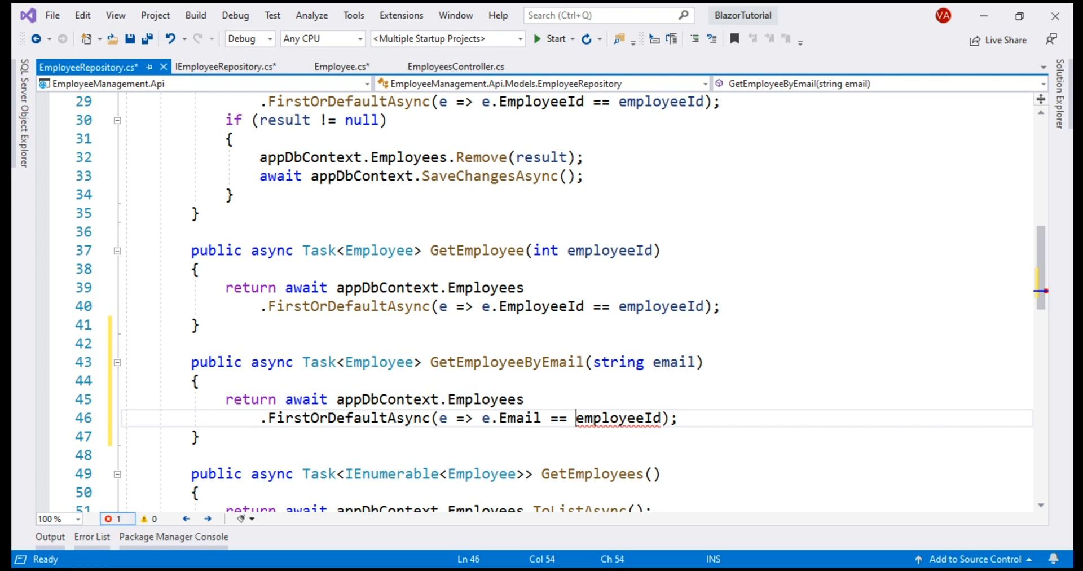
pyautogui.write('email')
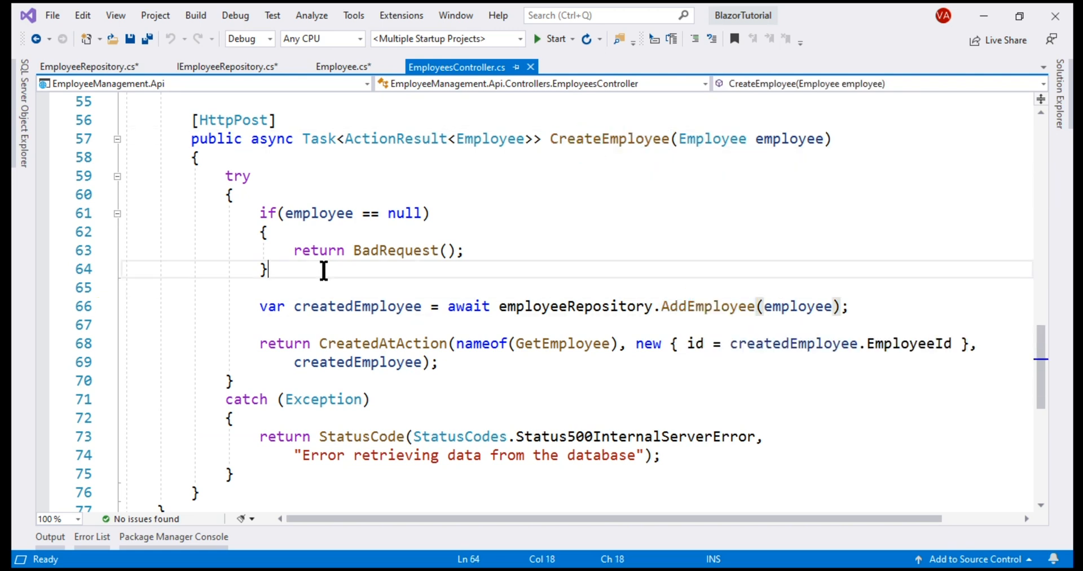
# Step: In CreateEmployee, store the employee-by-email lookup result in var emp
pyautogui.press('enter')
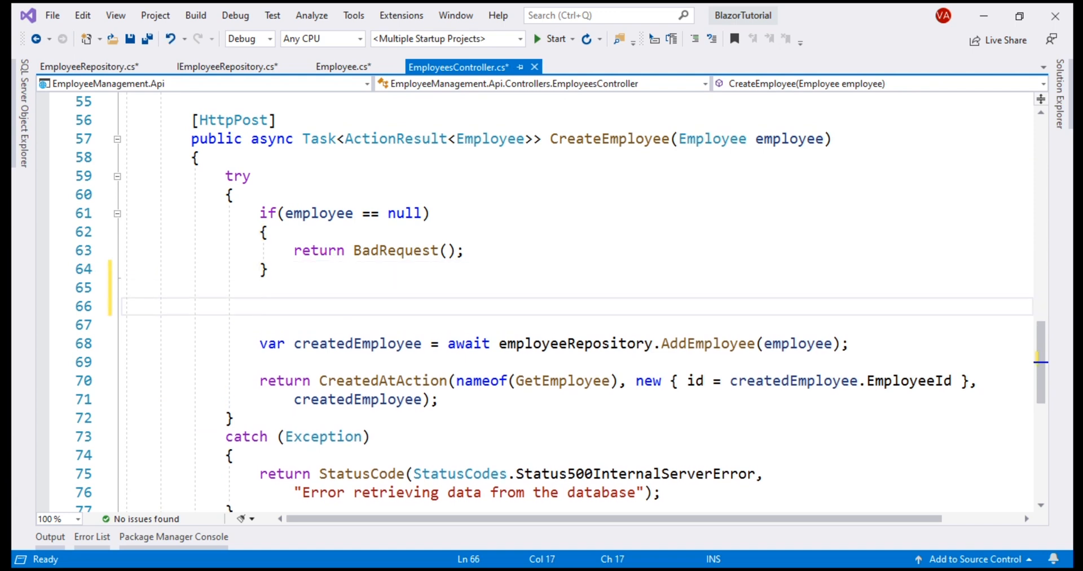
pyautogui.write('var emp')
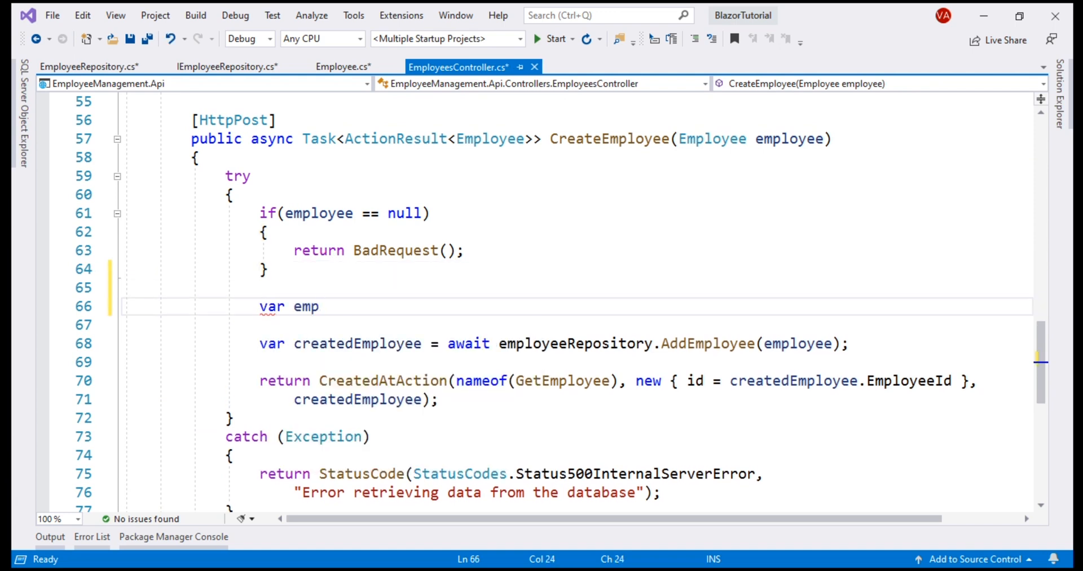
pyautogui.write('= employeeRepository.')
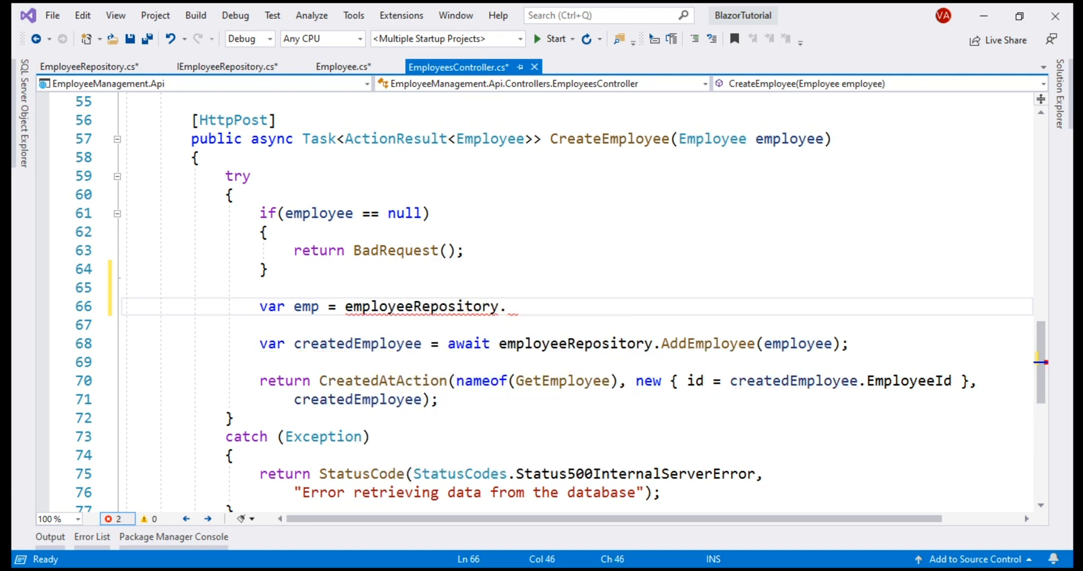
pyautogui.write('get')
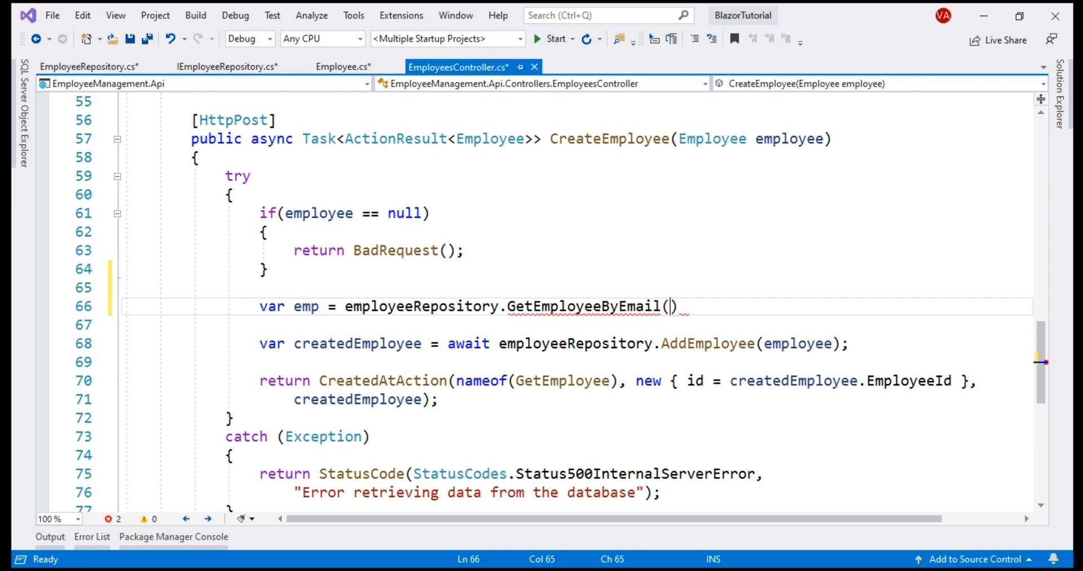
pyautogui.write('employee.Email')
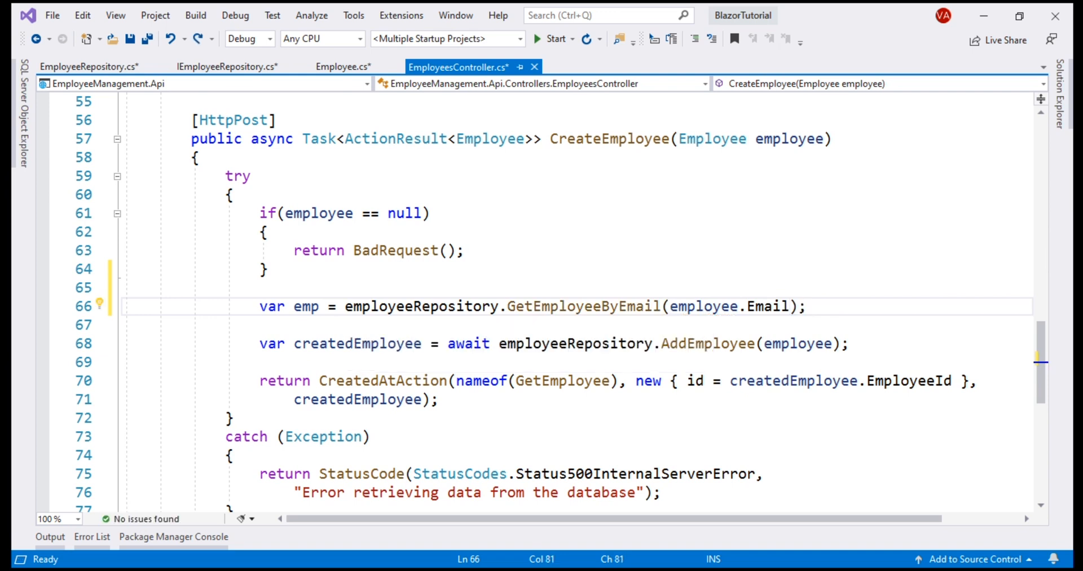
# Step: Add an empty if (emp != null) block with braces on separate lines
pyautogui.write('if')
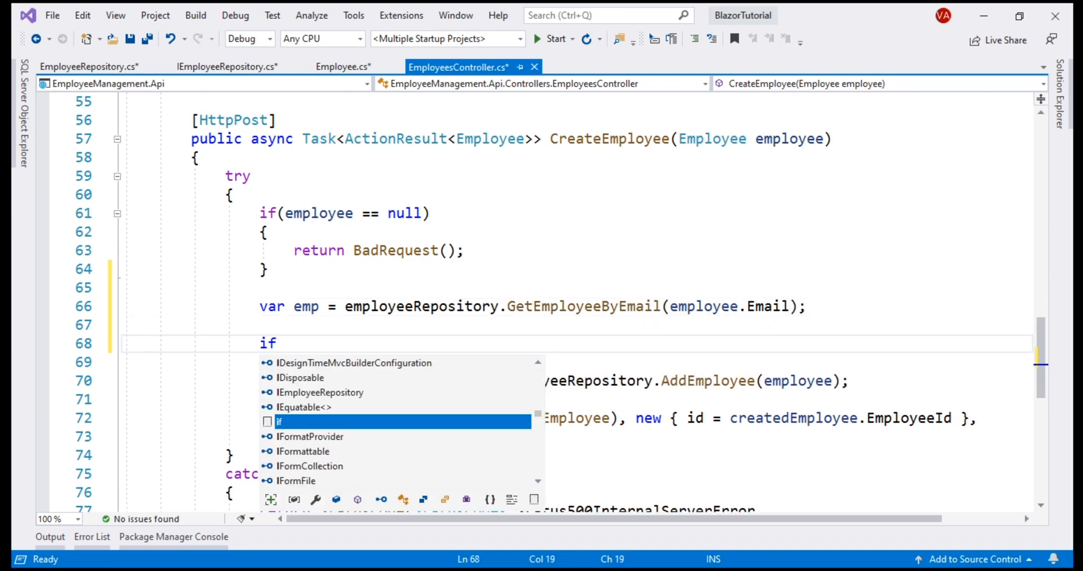
pyautogui.write('(emp !=)')
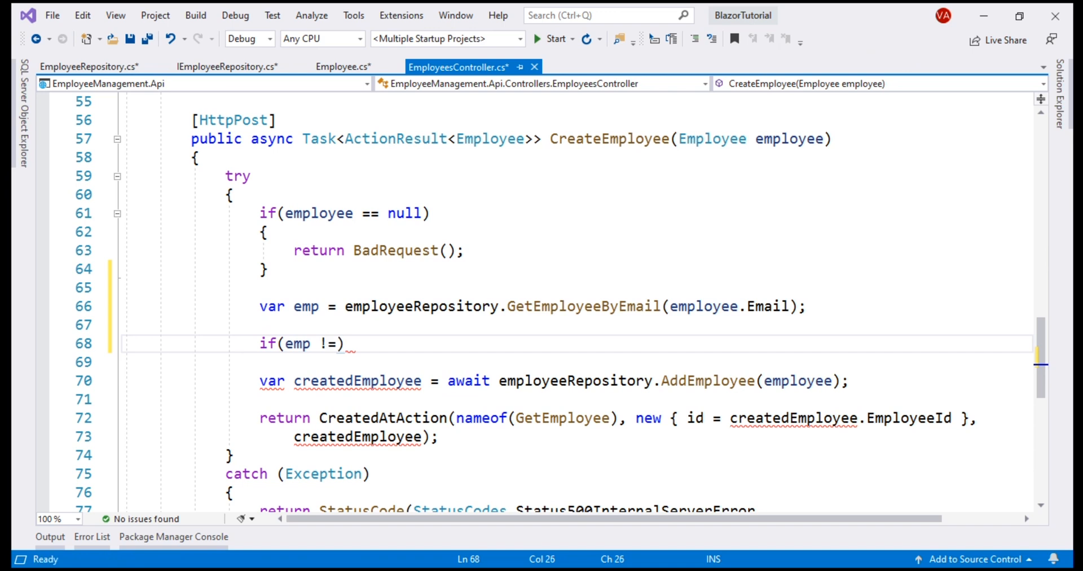
pyautogui.write('null')
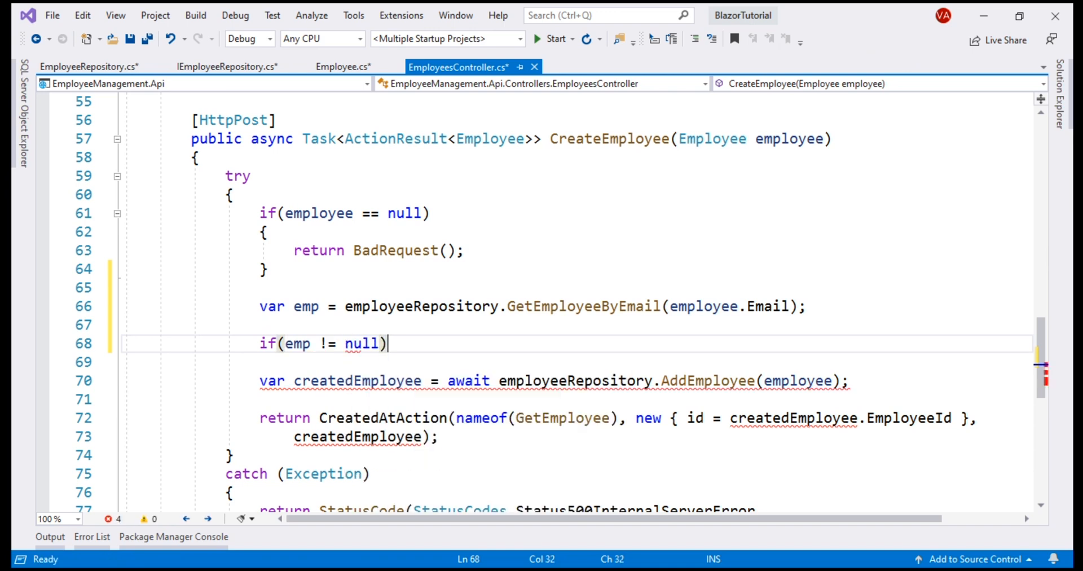
pyautogui.write('{ }')
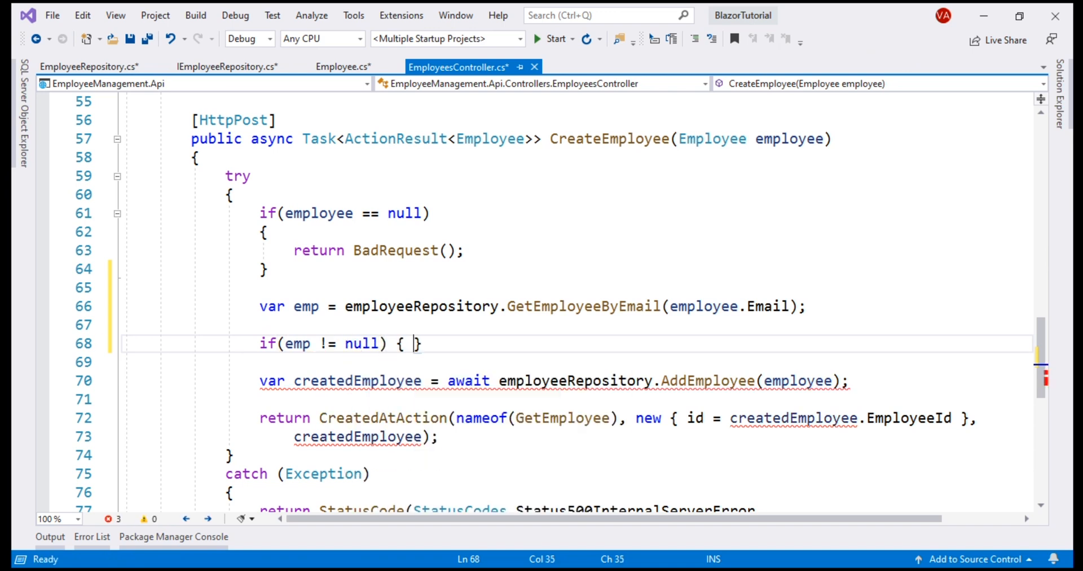
pyautogui.press('Enter')
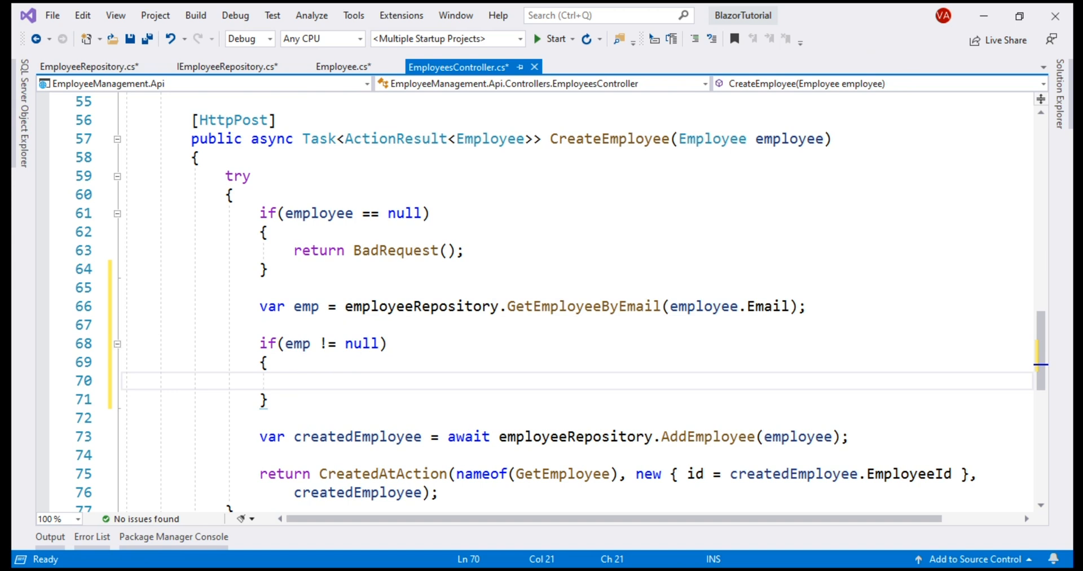
# Step: Add a ModelState error for "email" with the message 'Employee email already in use'
pyautogui.write('M')
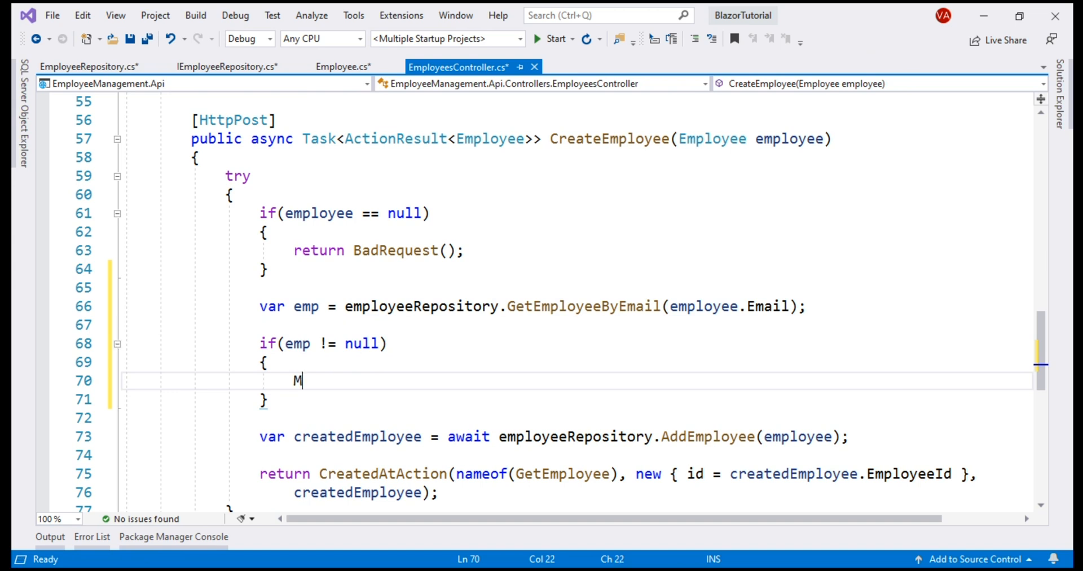
pyautogui.write('odelStat')
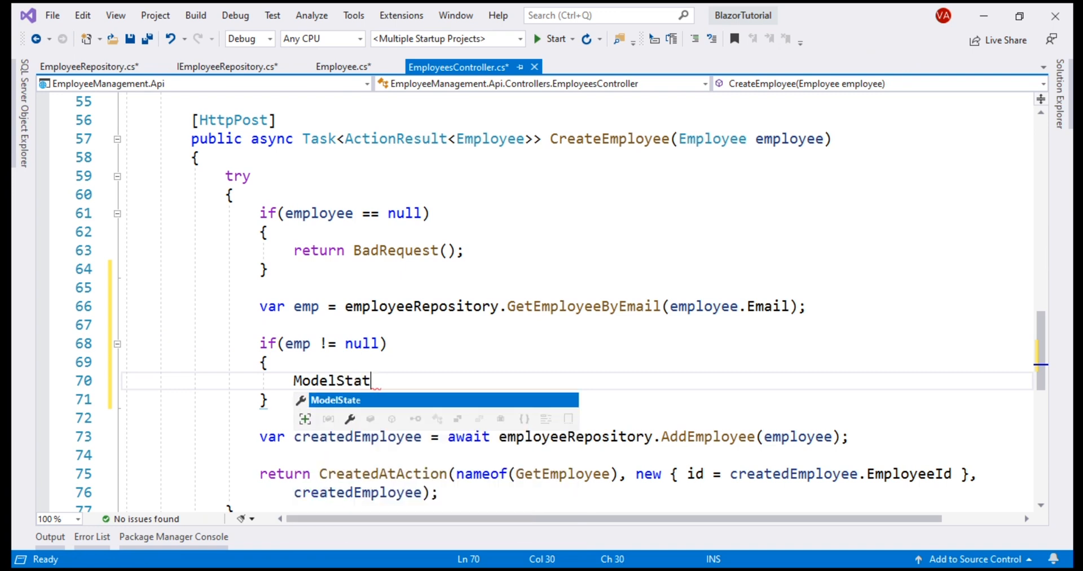
pyautogui.write('.AddModelError')
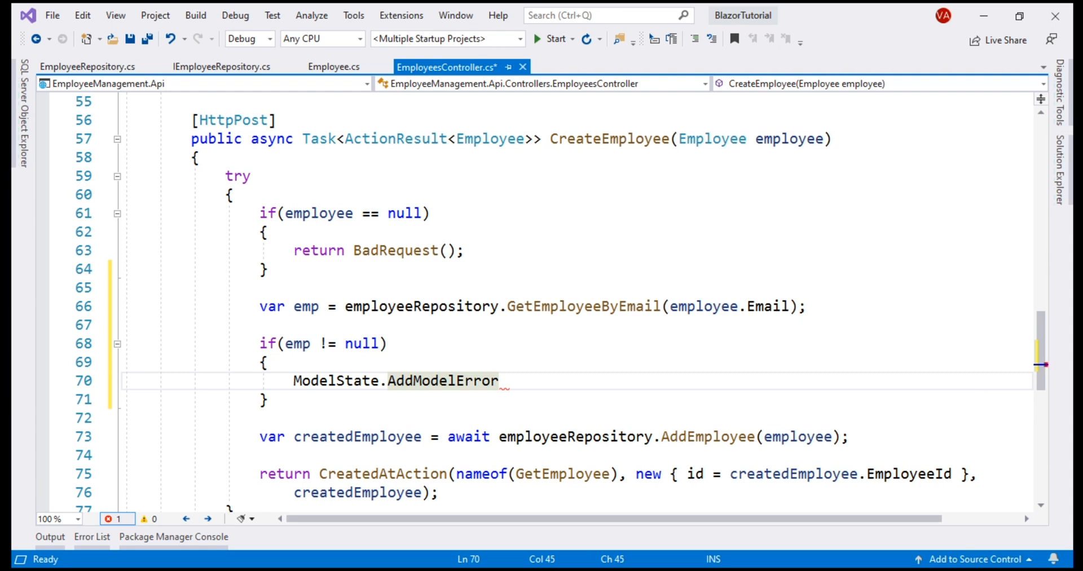
pyautogui.write('(')
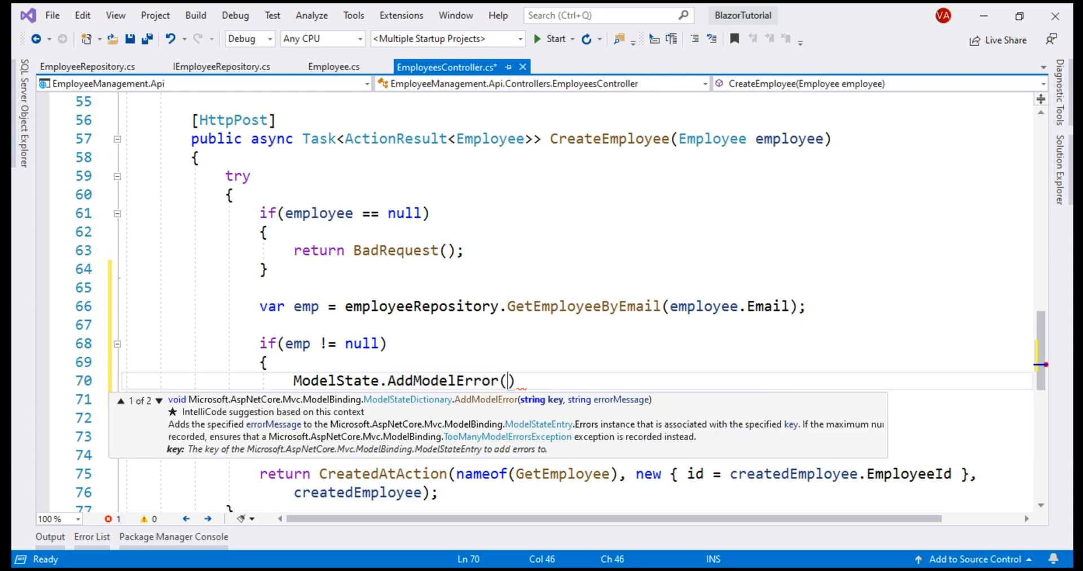
pyautogui.write('"')
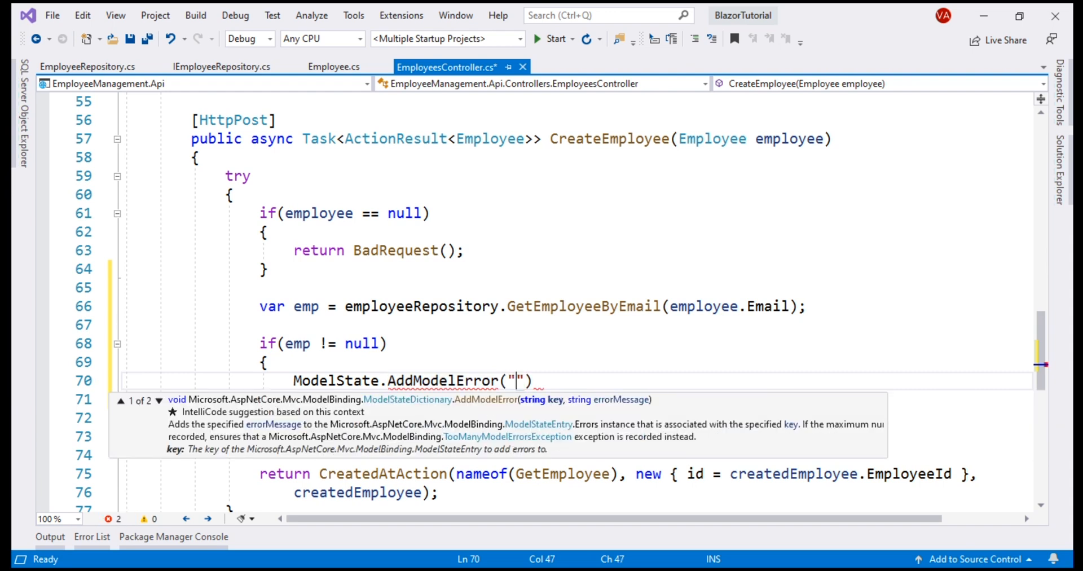
pyautogui.write('email')
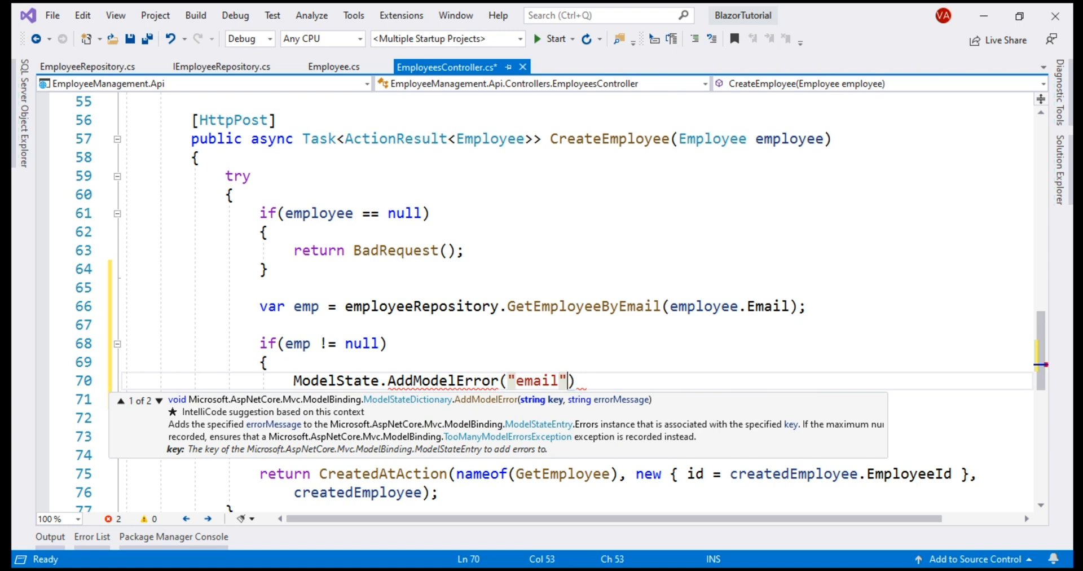
pyautogui.write(', "Employee email already in use"')
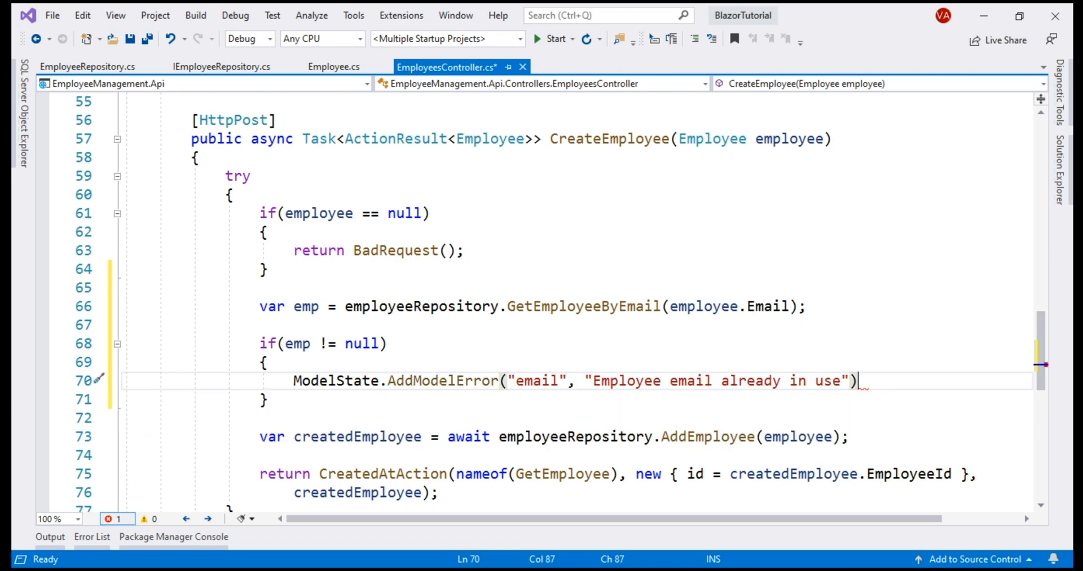
# Step: Return BadRequest(ModelState) from inside the duplicate-email if block
pyautogui.write('retur')
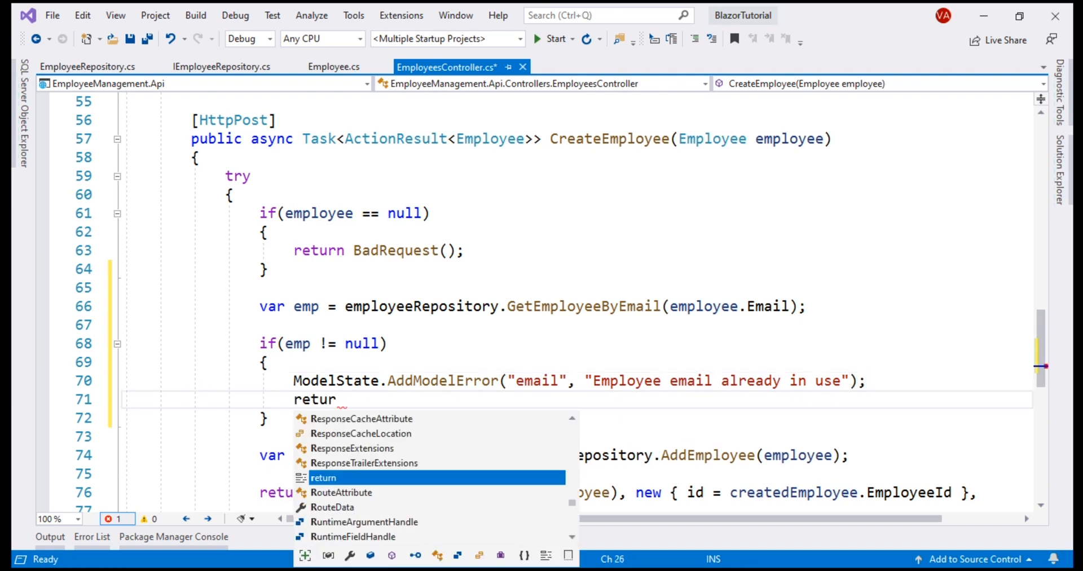
pyautogui.write('BadRequest')
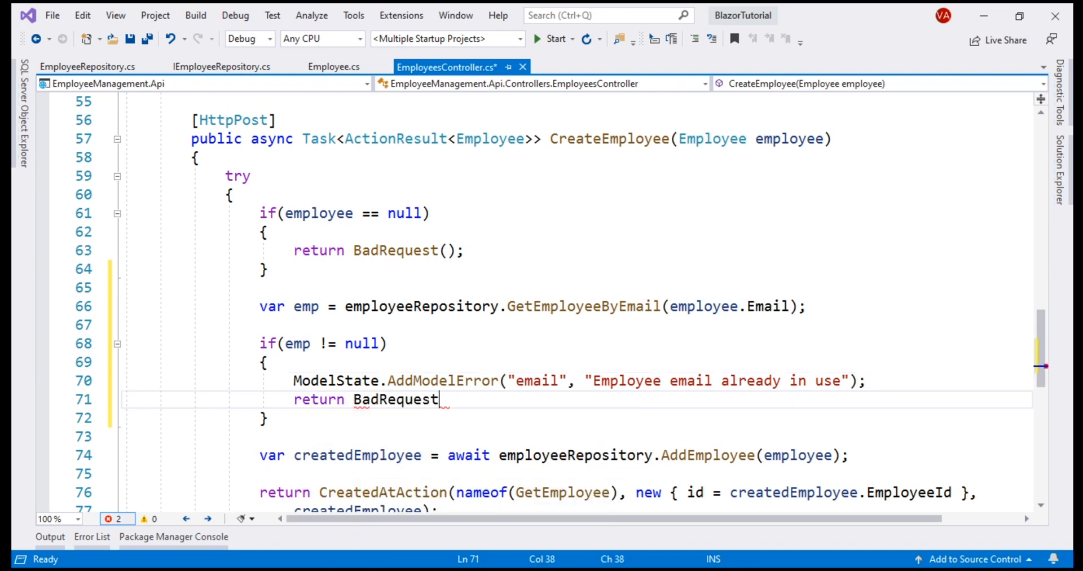
pyautogui.write('()')
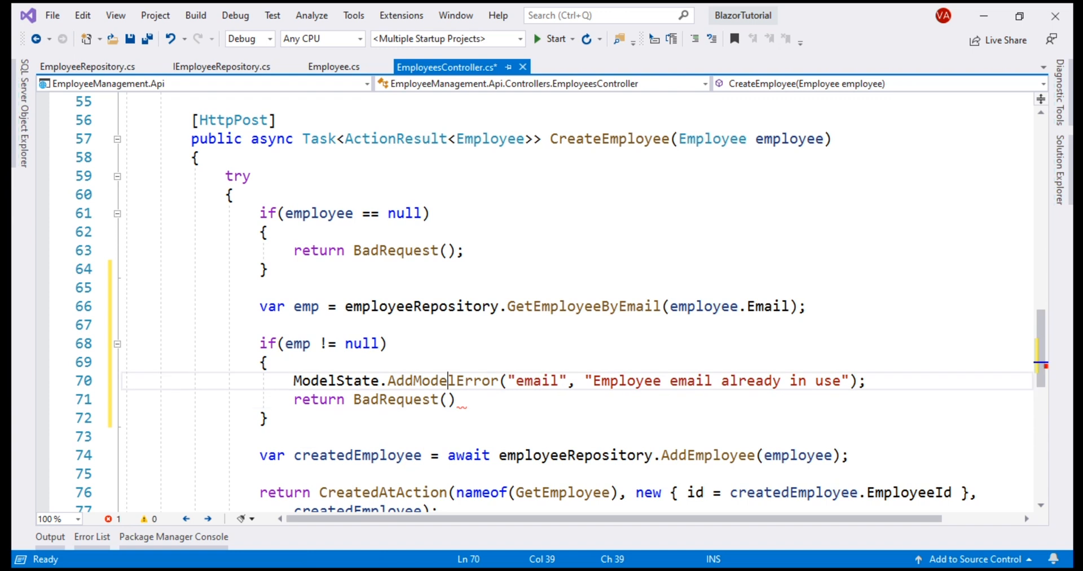
pyautogui.click(379, 399)
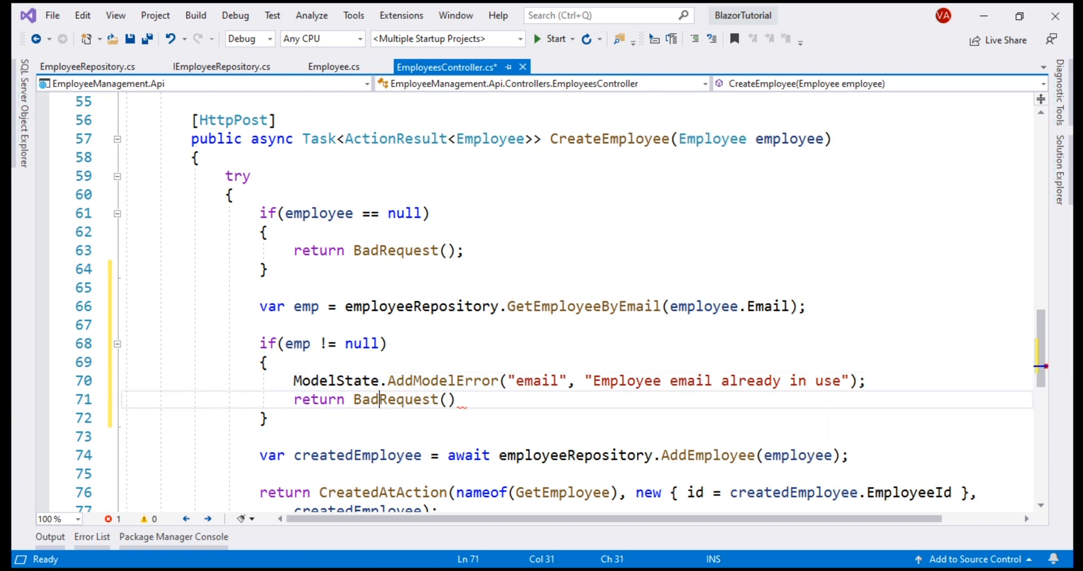
pyautogui.write('ModelState;')
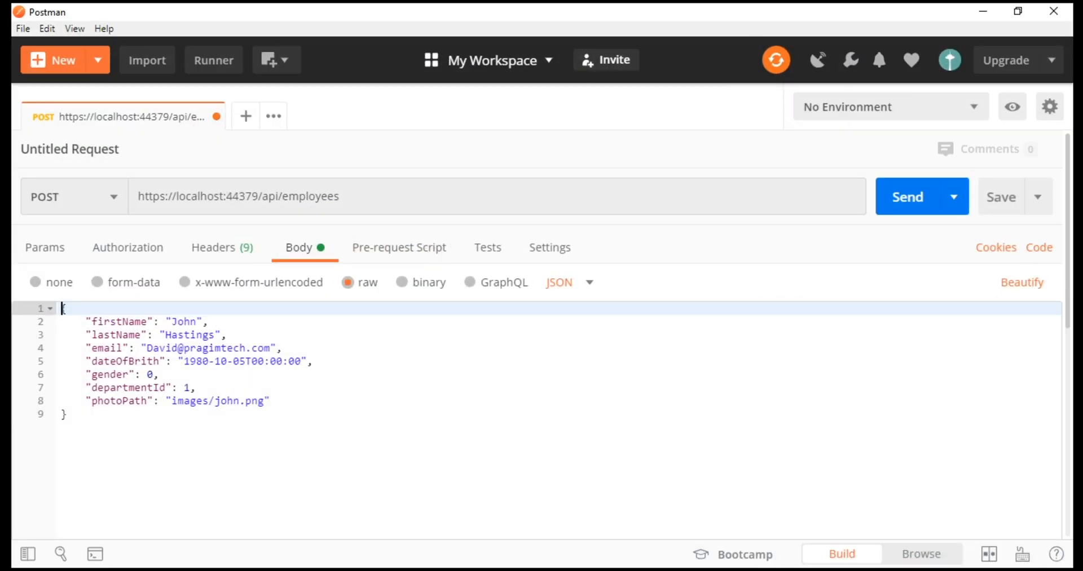
pyautogui.click(105, 347)
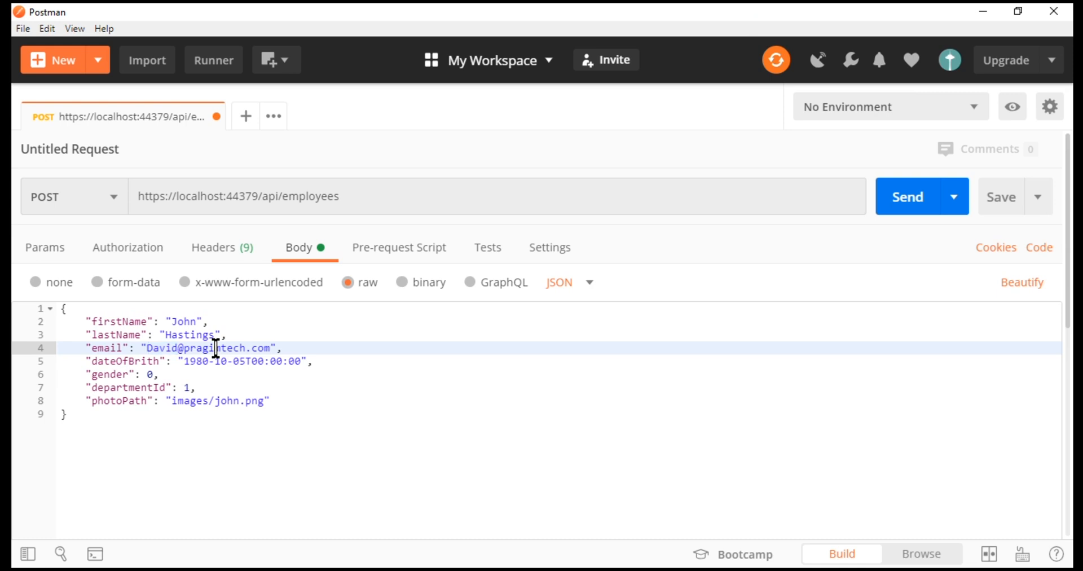
pyautogui.doubleClick(215, 347)
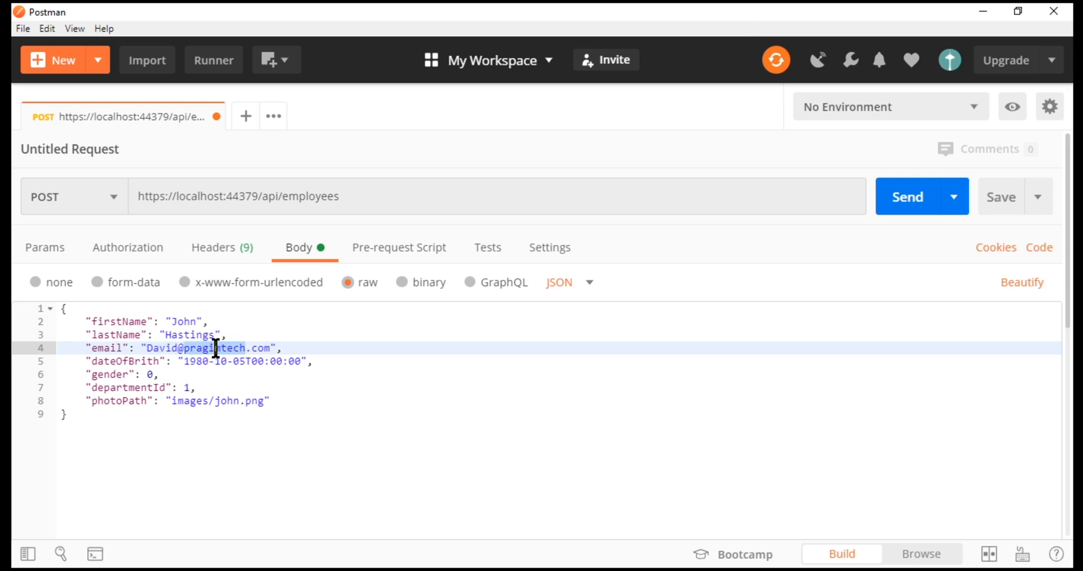
pyautogui.click(922, 196)
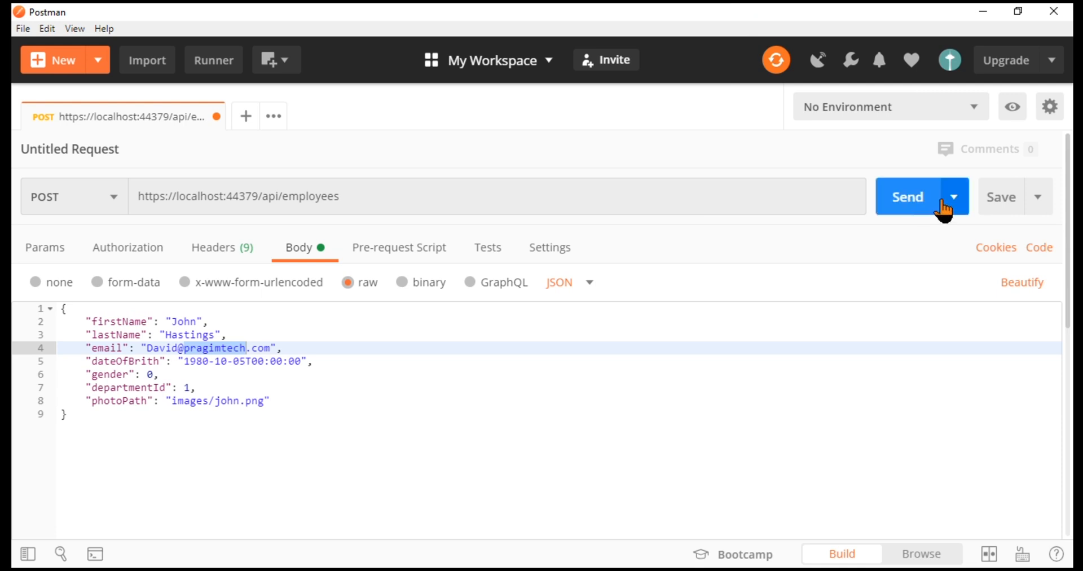
pyautogui.click(907, 197)
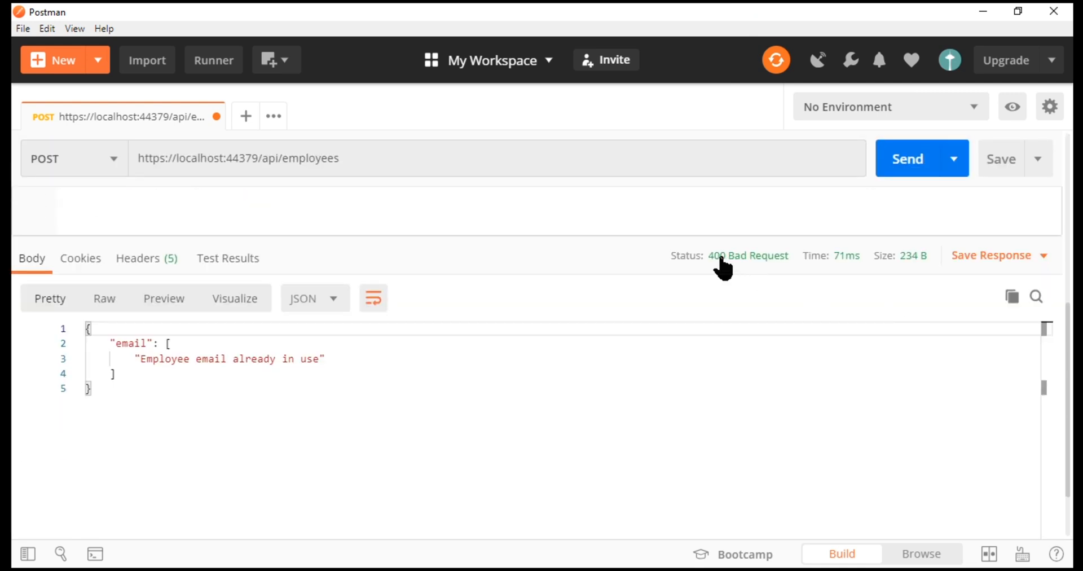
pyautogui.moveTo(748, 255)
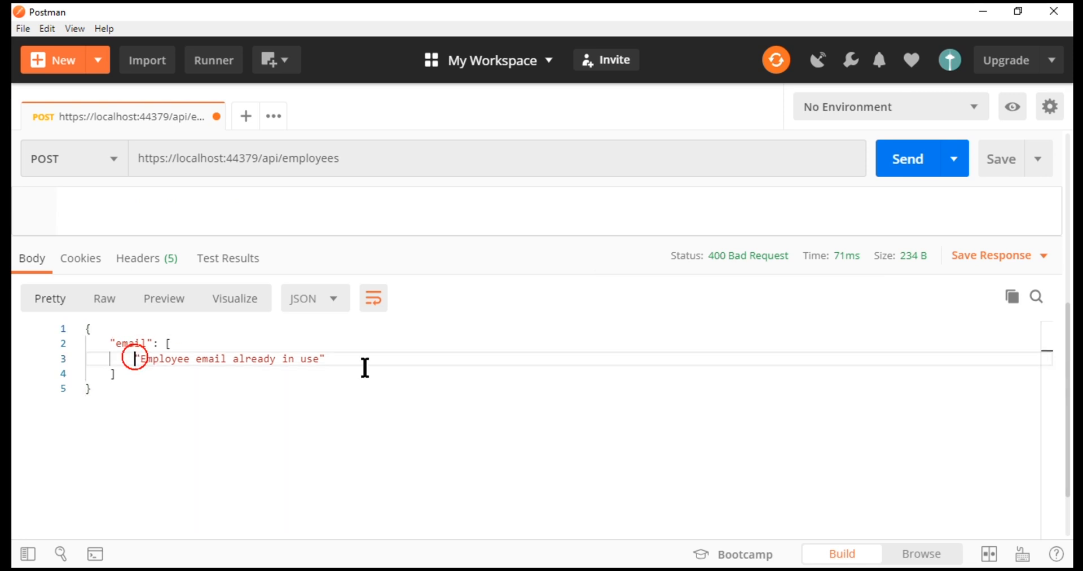
pyautogui.doubleClick(228, 358)
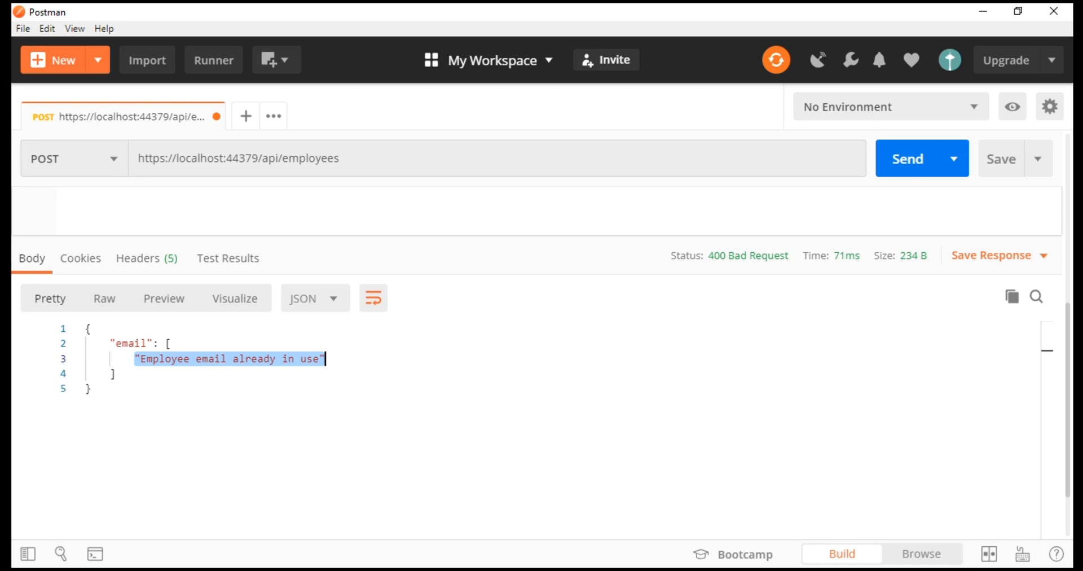